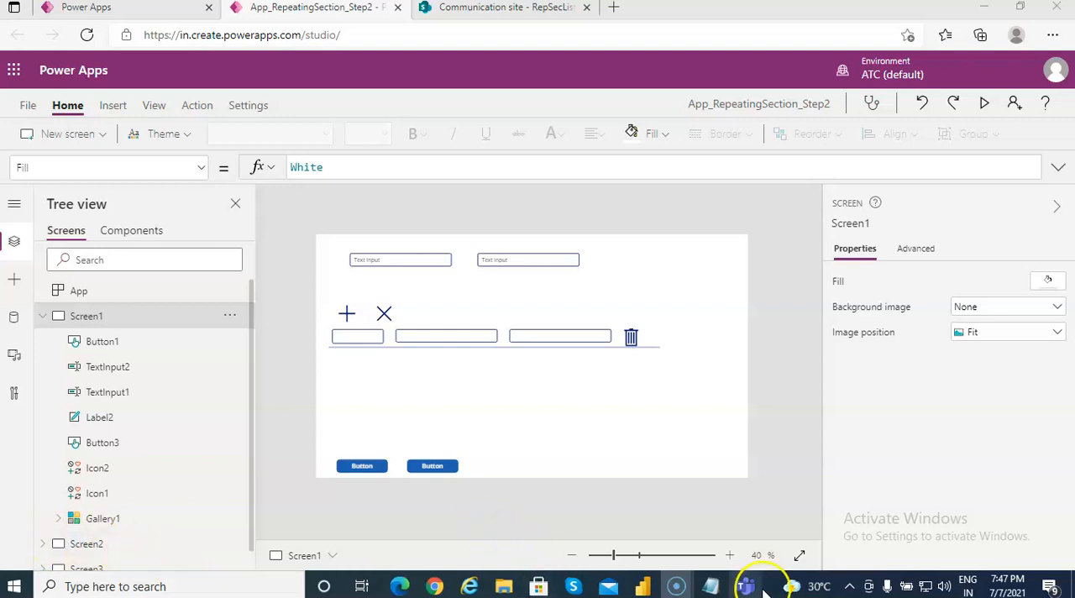
{"action": "mouse_move", "coordinate": [743, 487]}
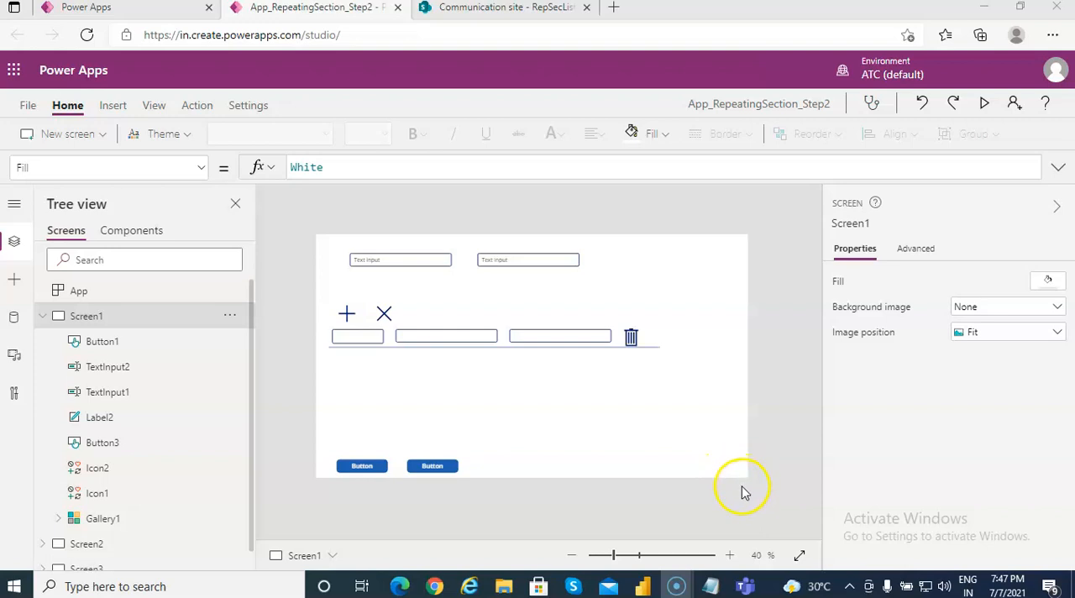
Run the preview from Screen3 and open the MCS2 record showing rows Azam2, Intekhab1, John1
{"action": "left_click", "coordinate": [43, 316]}
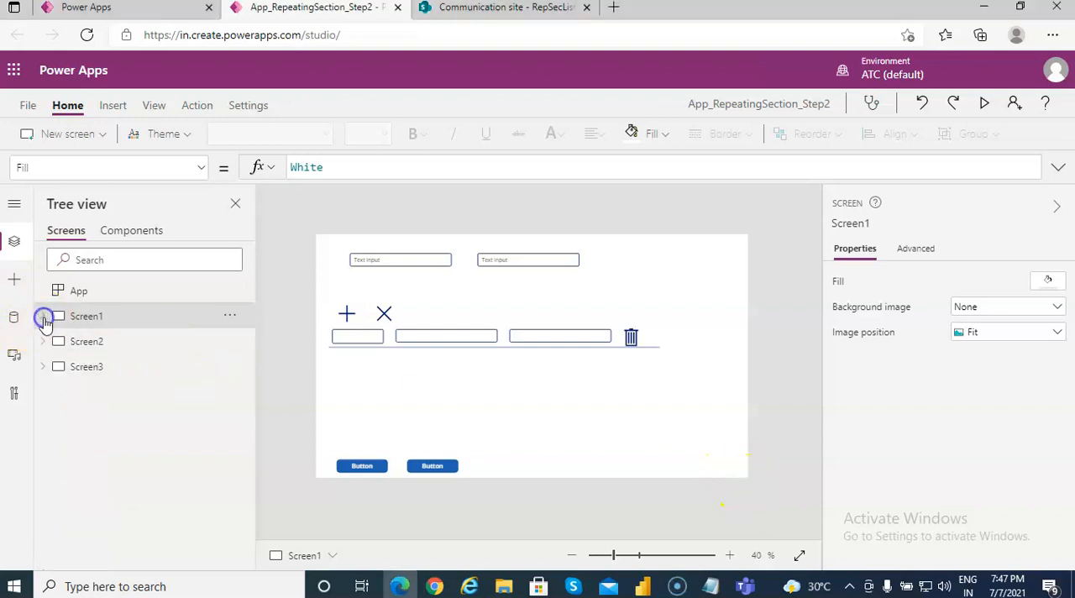
{"action": "mouse_move", "coordinate": [40, 291]}
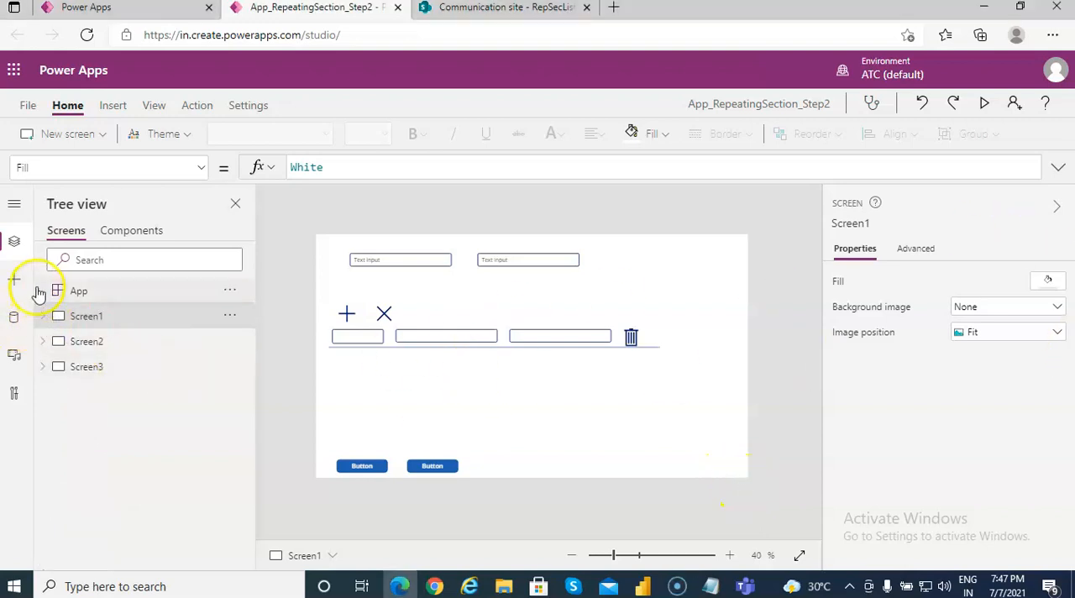
{"action": "left_click", "coordinate": [87, 366]}
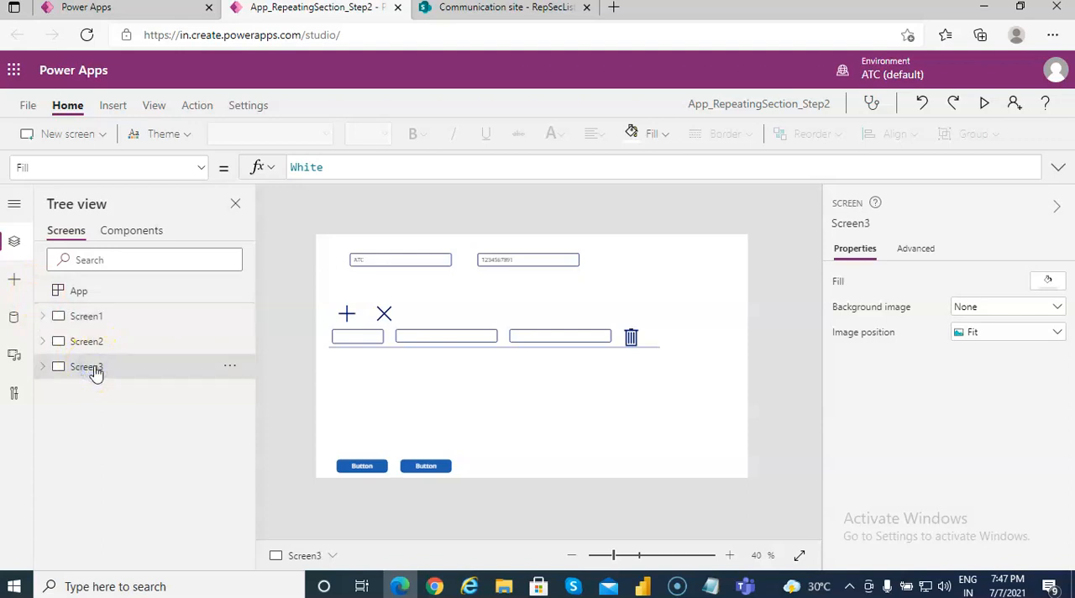
{"action": "mouse_move", "coordinate": [984, 102]}
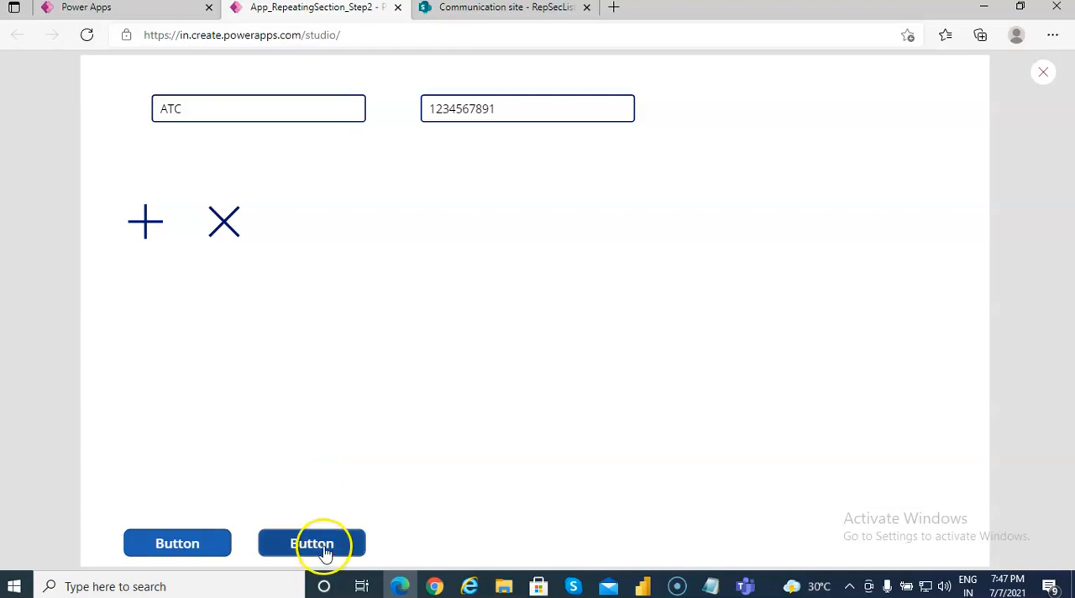
{"action": "left_click", "coordinate": [313, 545]}
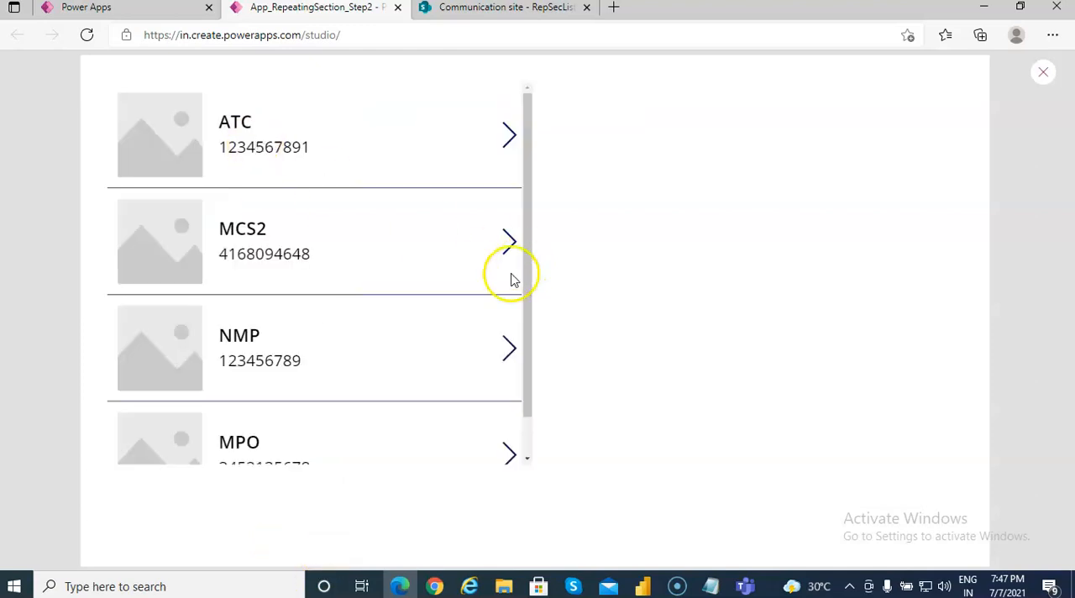
{"action": "left_click", "coordinate": [508, 242]}
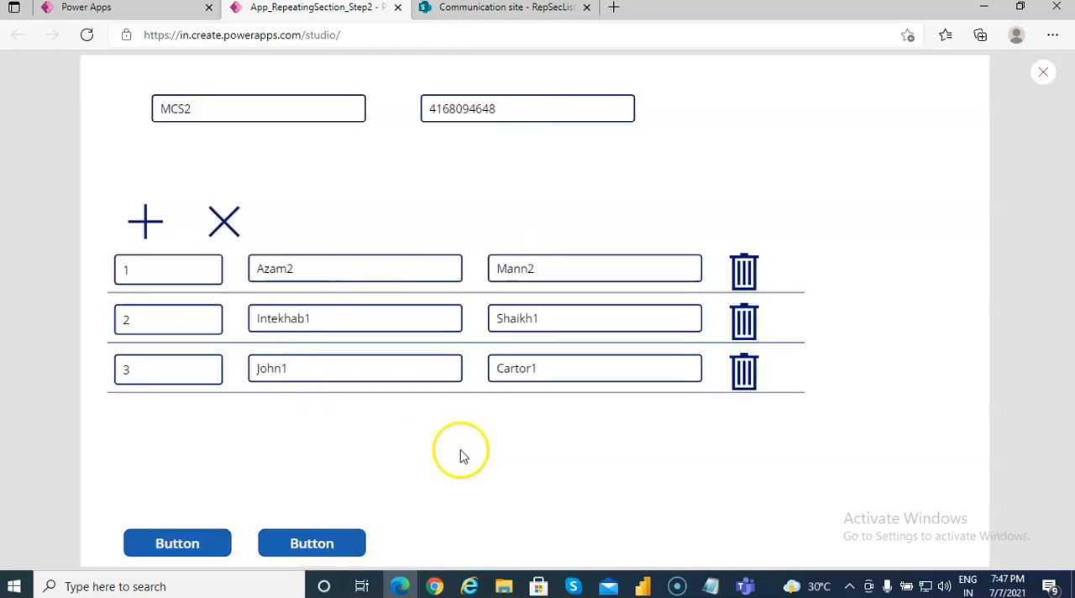
{"action": "mouse_move", "coordinate": [506, 210]}
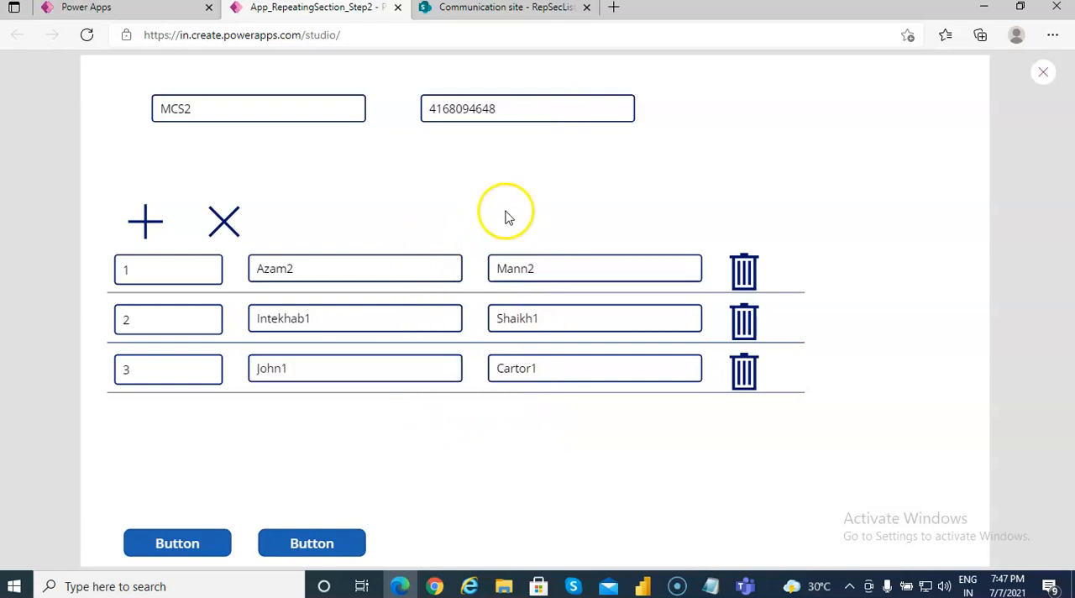
{"action": "mouse_move", "coordinate": [1042, 208]}
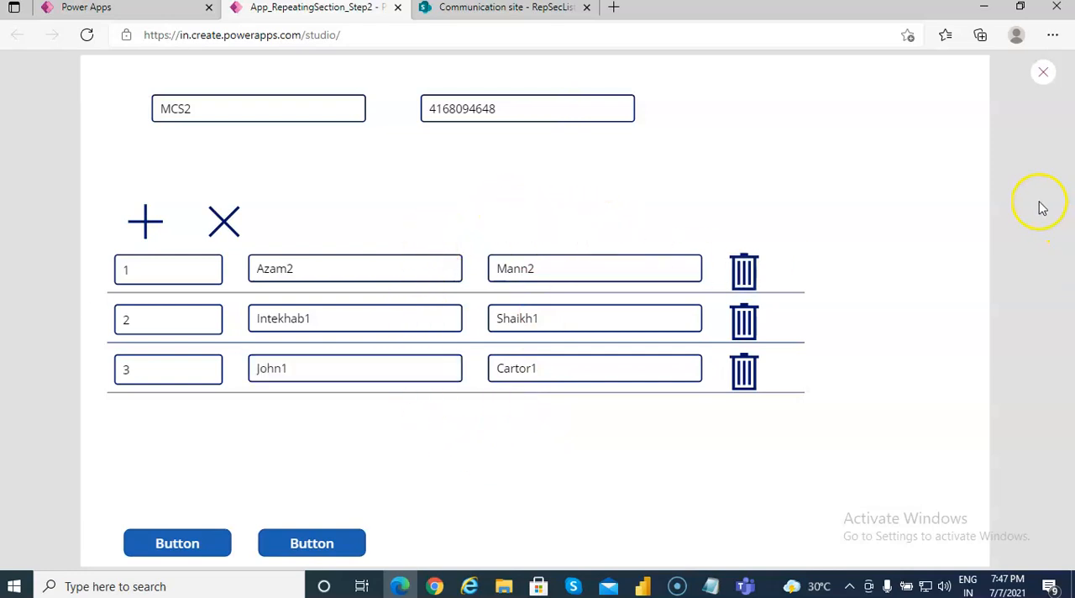
{"action": "mouse_move", "coordinate": [709, 534]}
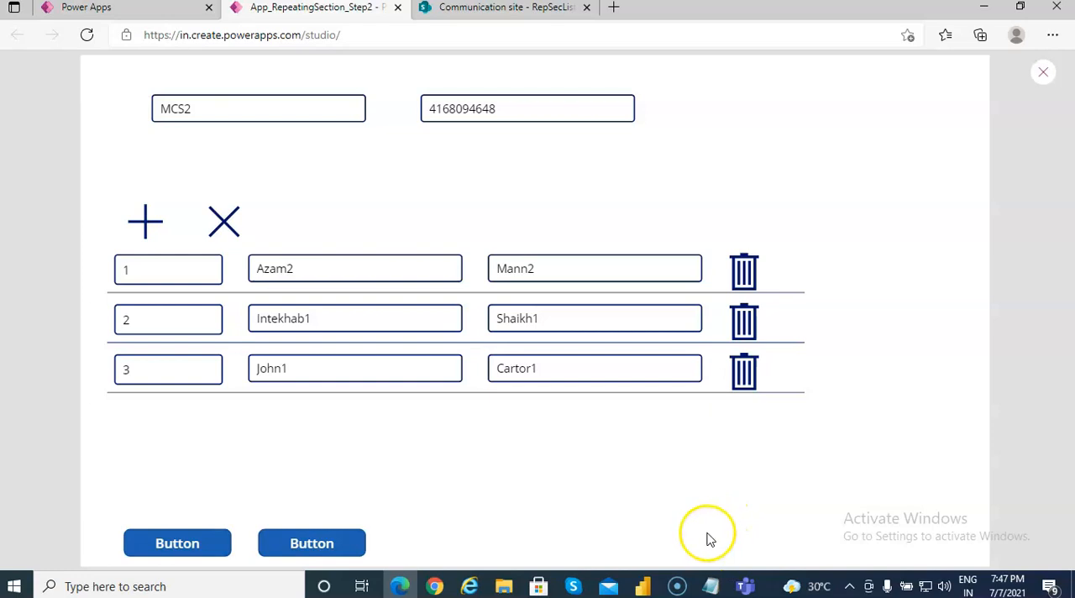
{"action": "mouse_move", "coordinate": [710, 585]}
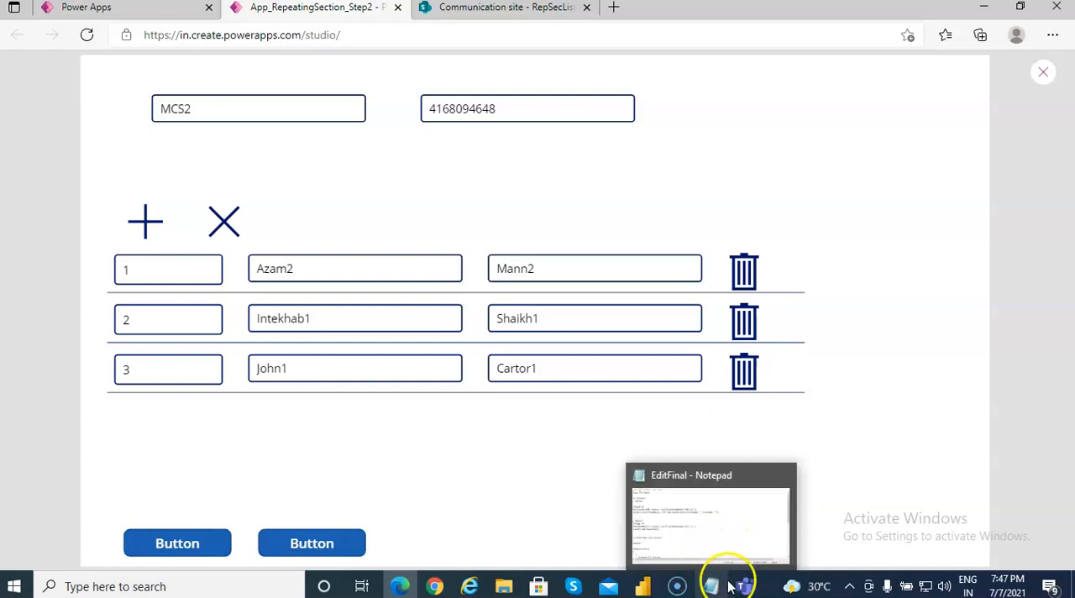
{"action": "left_click", "coordinate": [708, 512]}
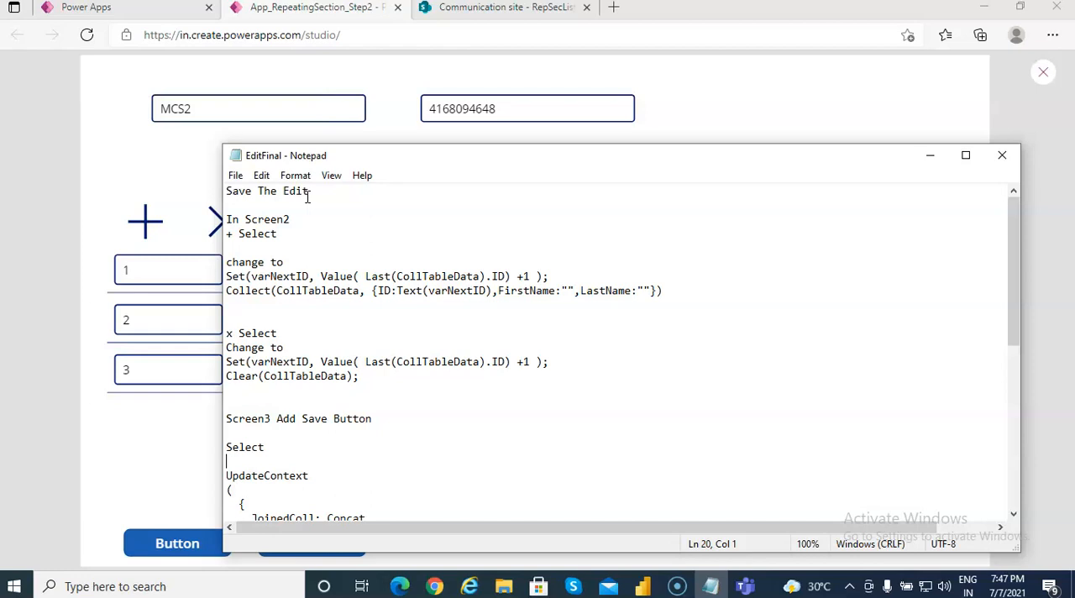
{"action": "left_click", "coordinate": [277, 233]}
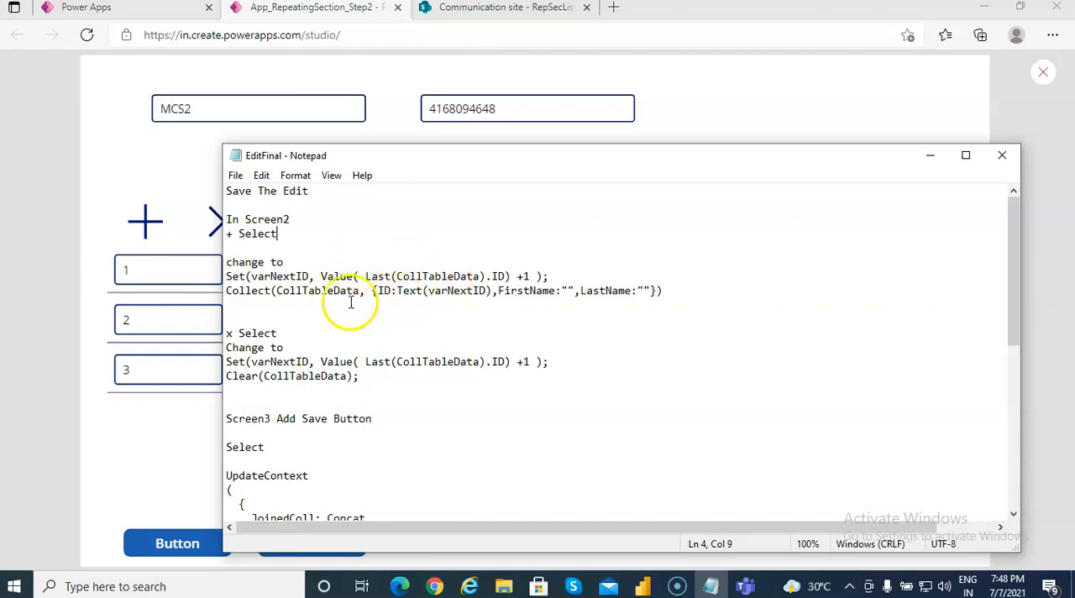
{"action": "mouse_move", "coordinate": [406, 277]}
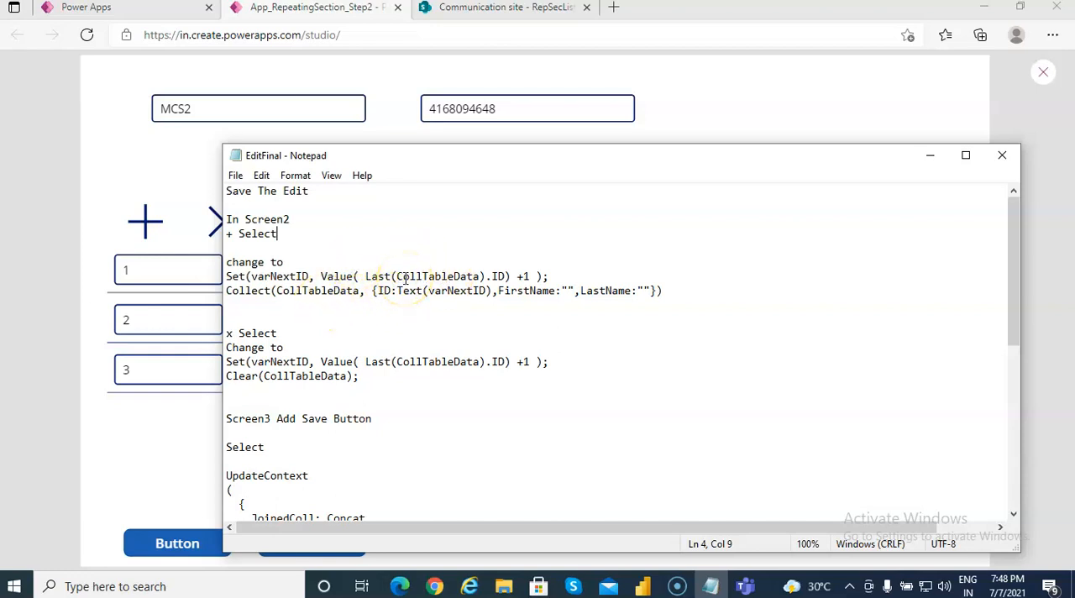
{"action": "mouse_move", "coordinate": [423, 289]}
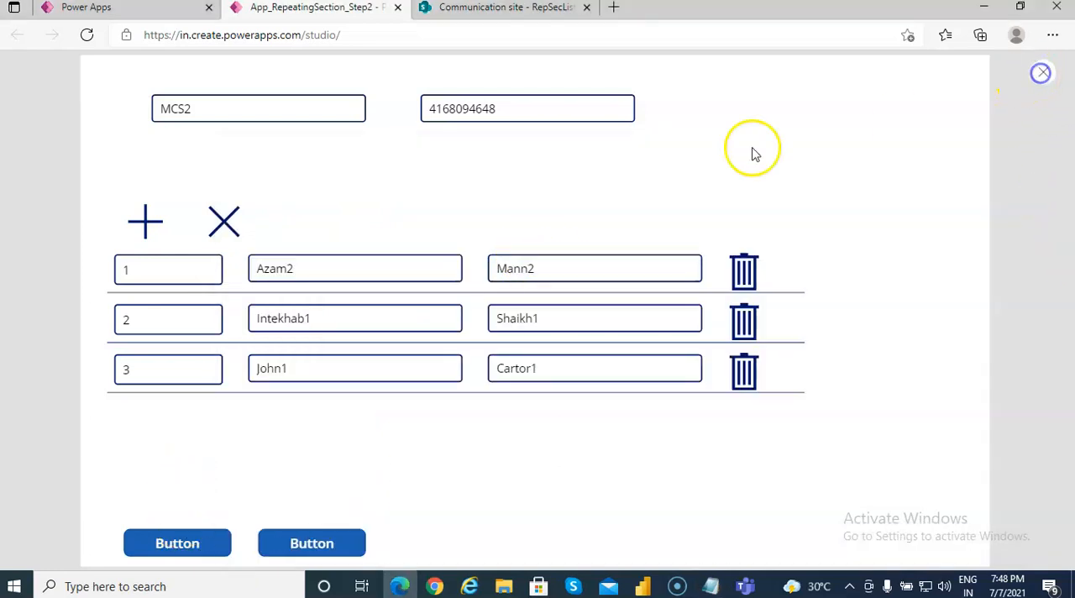
Return to the editor and copy the add-icon formula lines from the notes
{"action": "left_click", "coordinate": [1041, 74]}
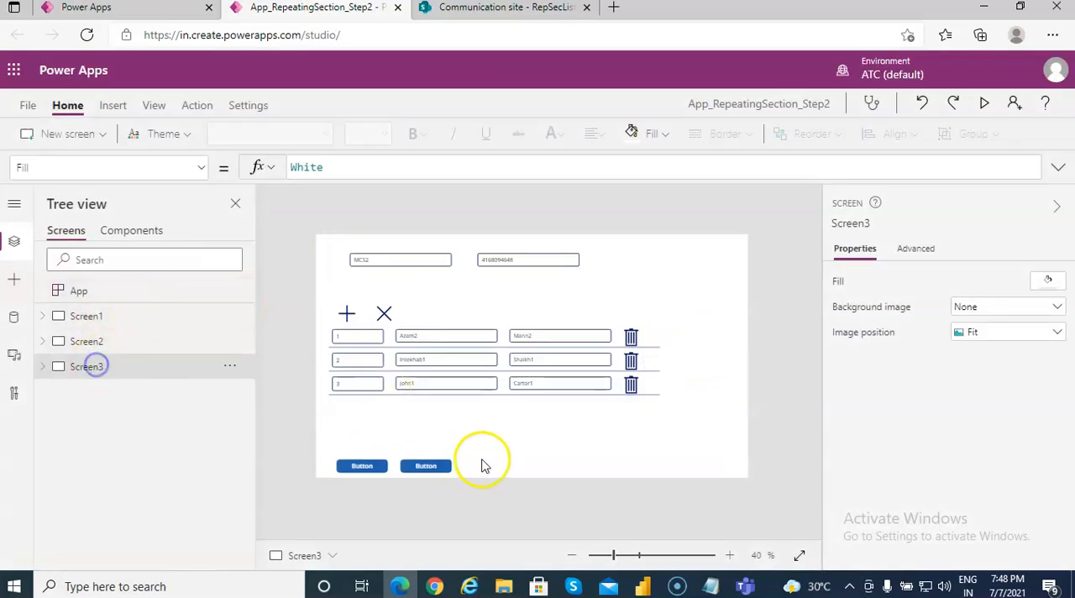
{"action": "left_click", "coordinate": [345, 312]}
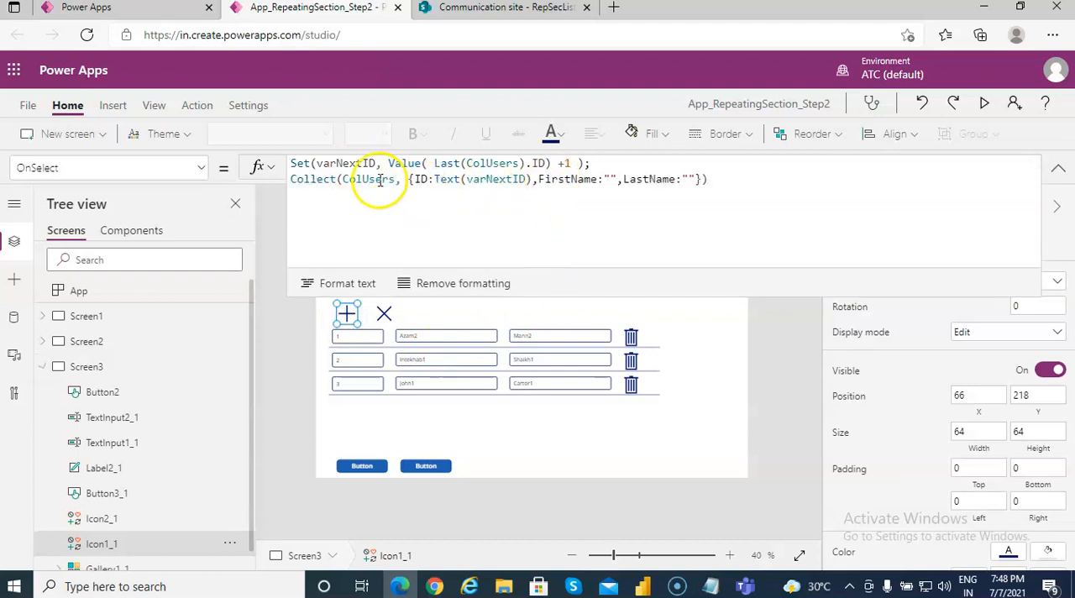
{"action": "left_click", "coordinate": [715, 586]}
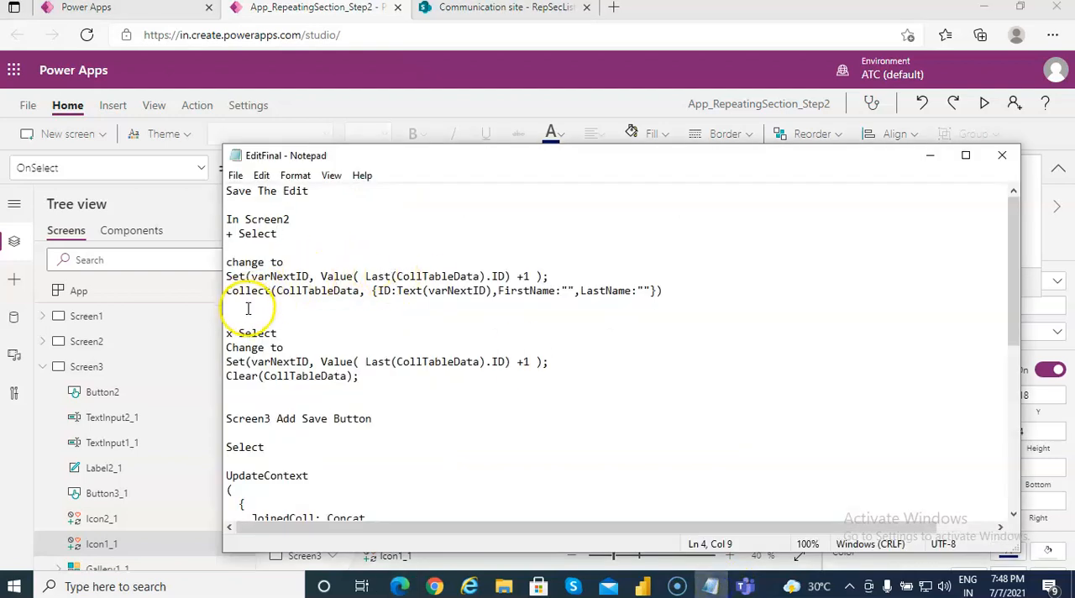
{"action": "left_click_drag", "start_coordinate": [225, 275], "coordinate": [661, 291]}
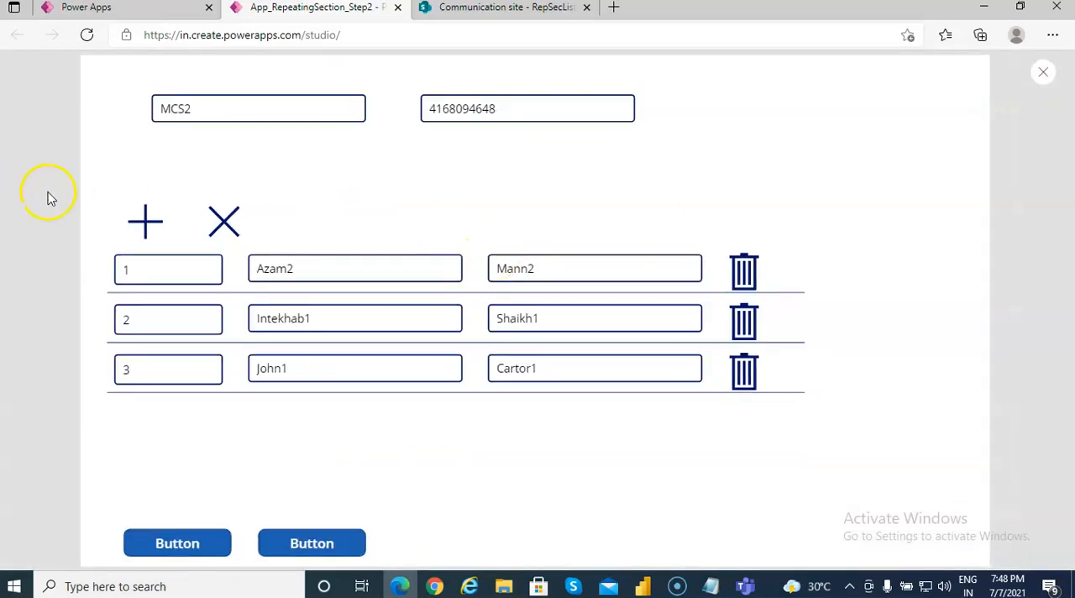
{"action": "mouse_move", "coordinate": [350, 504]}
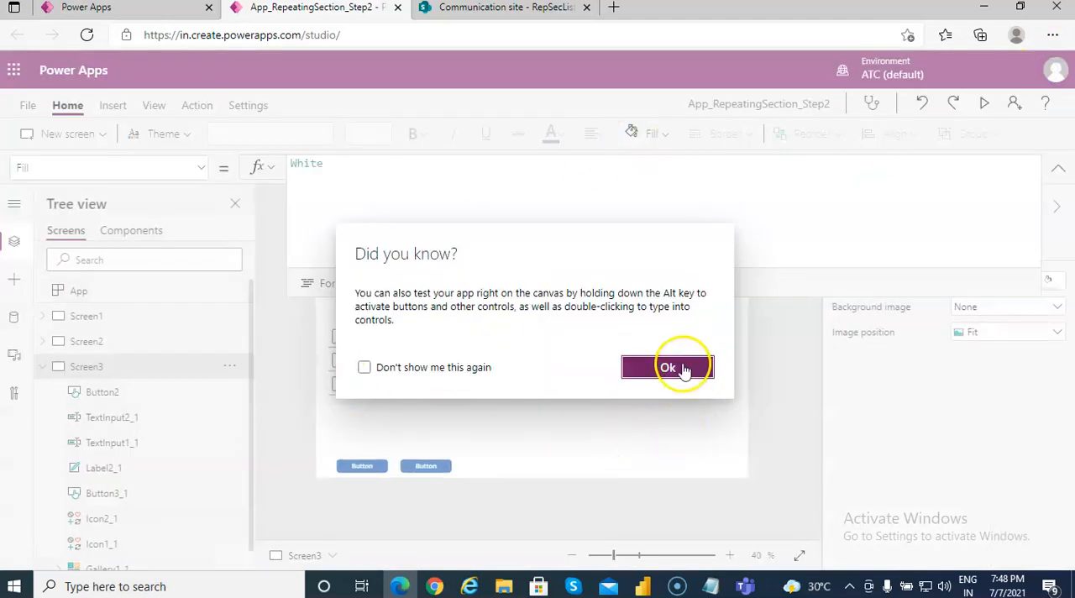
Point the Screen3 add and clear icons' OnSelect at CollTableData instead of ColUsers
{"action": "left_click", "coordinate": [668, 367]}
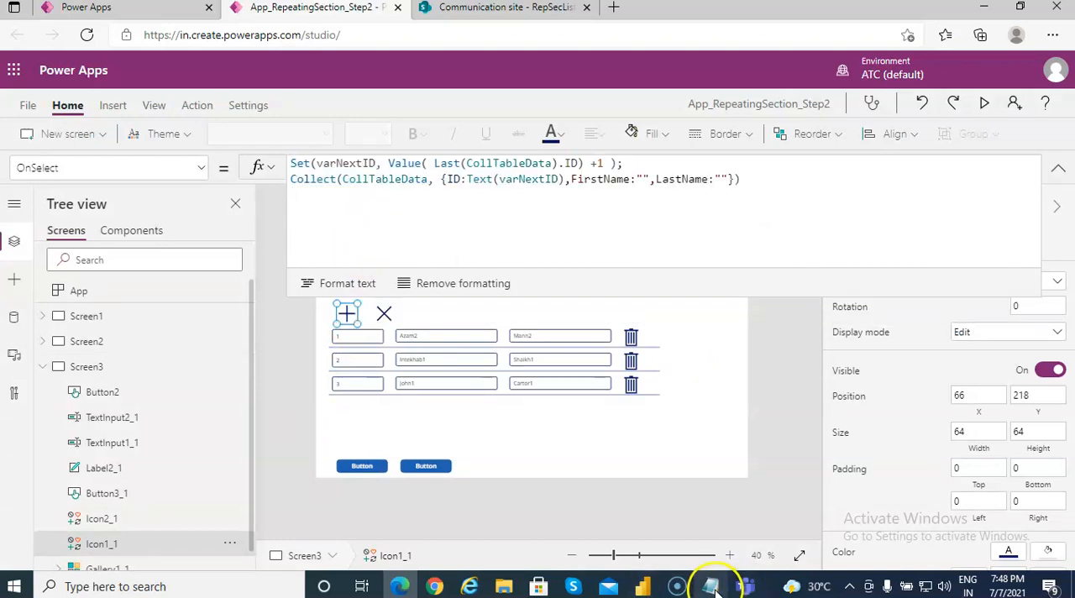
{"action": "left_click", "coordinate": [709, 586]}
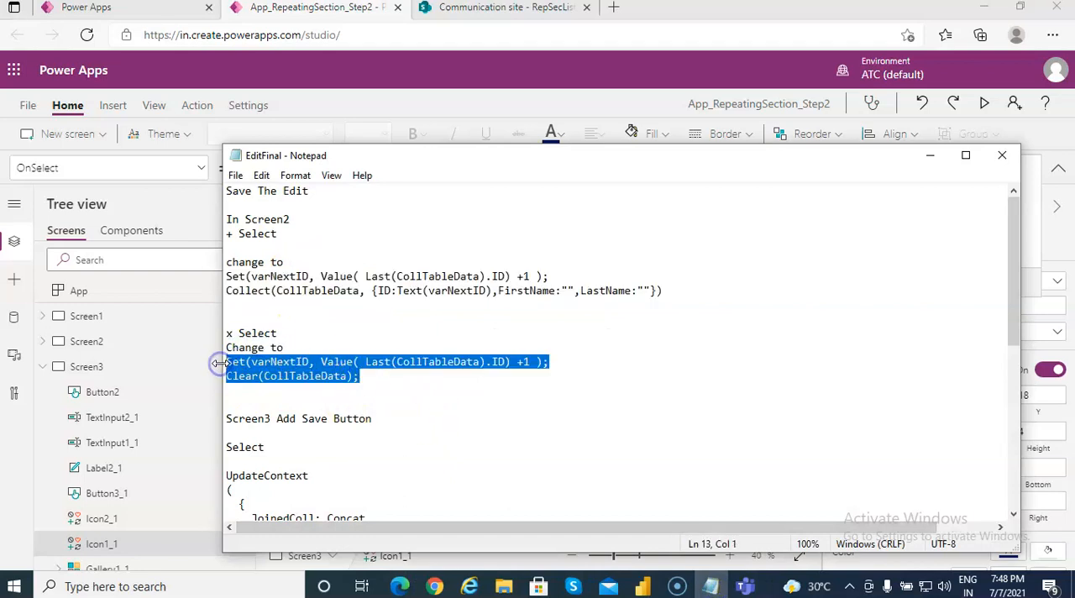
{"action": "mouse_move", "coordinate": [306, 33]}
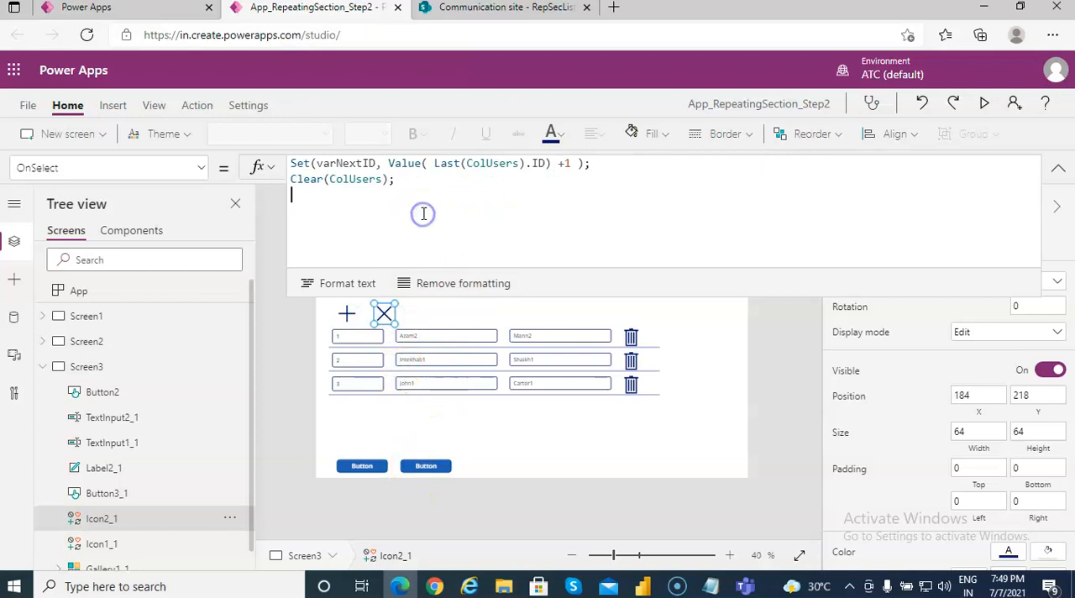
{"action": "type", "text": "CollTableData"}
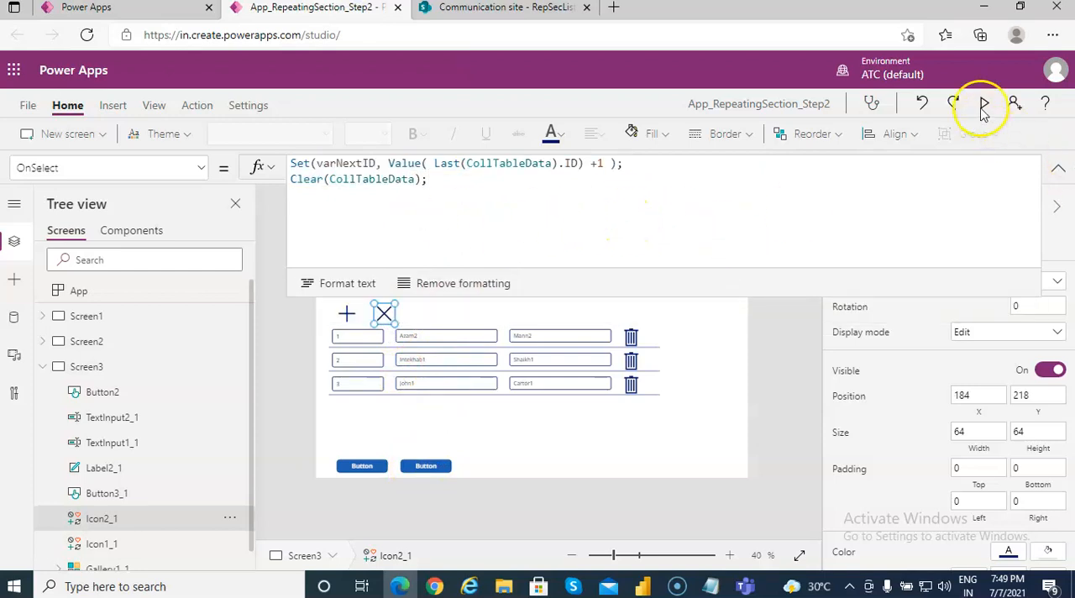
Preview the edit screen: add a blank row, clear the section, then add a row again
{"action": "left_click", "coordinate": [980, 104]}
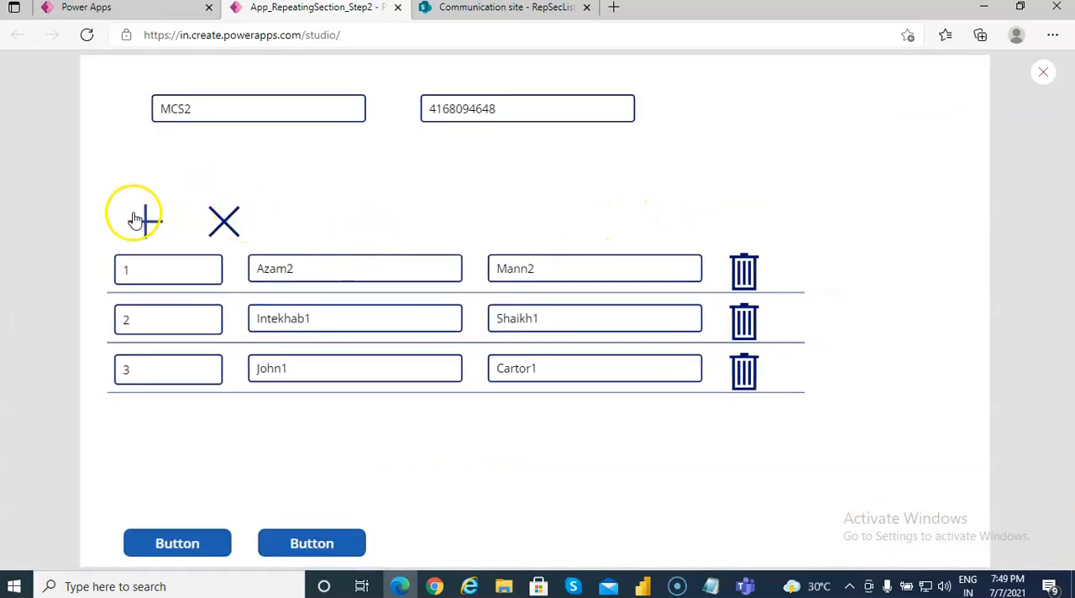
{"action": "left_click", "coordinate": [144, 222]}
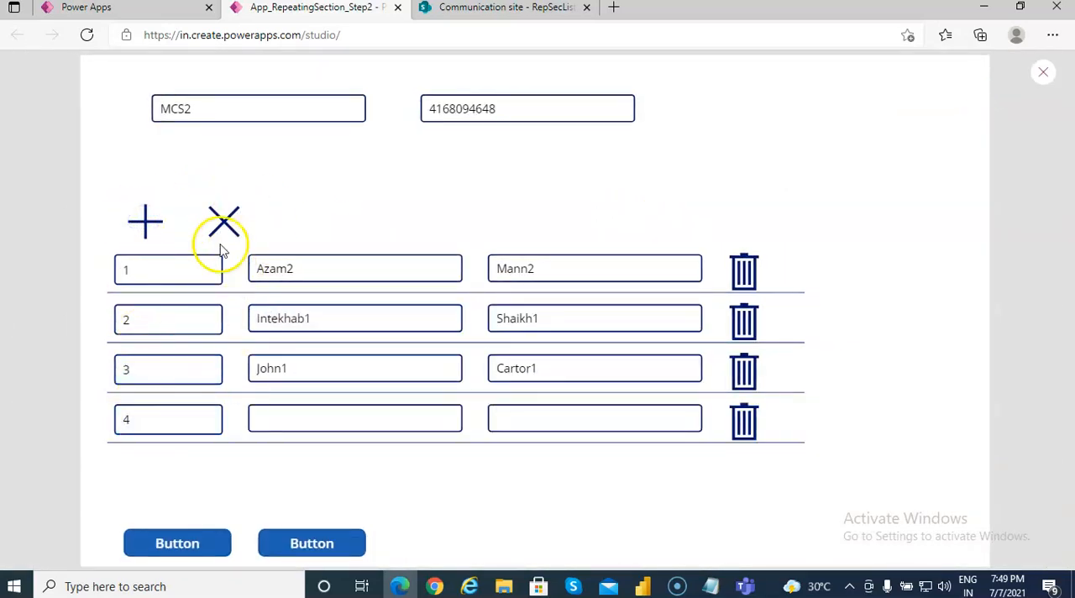
{"action": "left_click", "coordinate": [224, 222]}
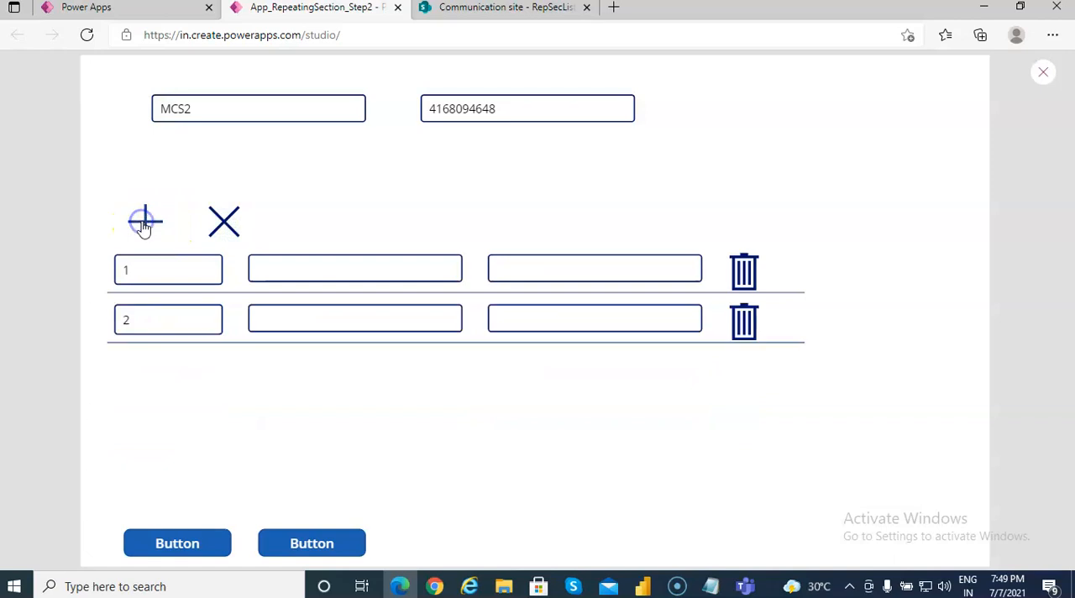
{"action": "left_click", "coordinate": [145, 222]}
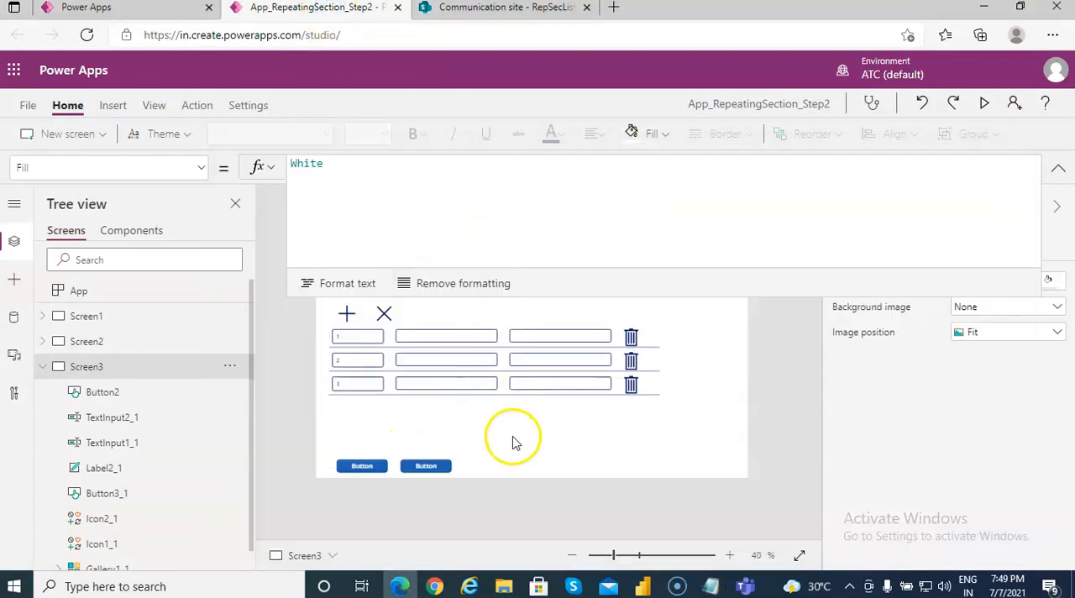
Insert new buttons on Screen3 and keep one placed beside the two existing bottom buttons
{"action": "left_click", "coordinate": [42, 366]}
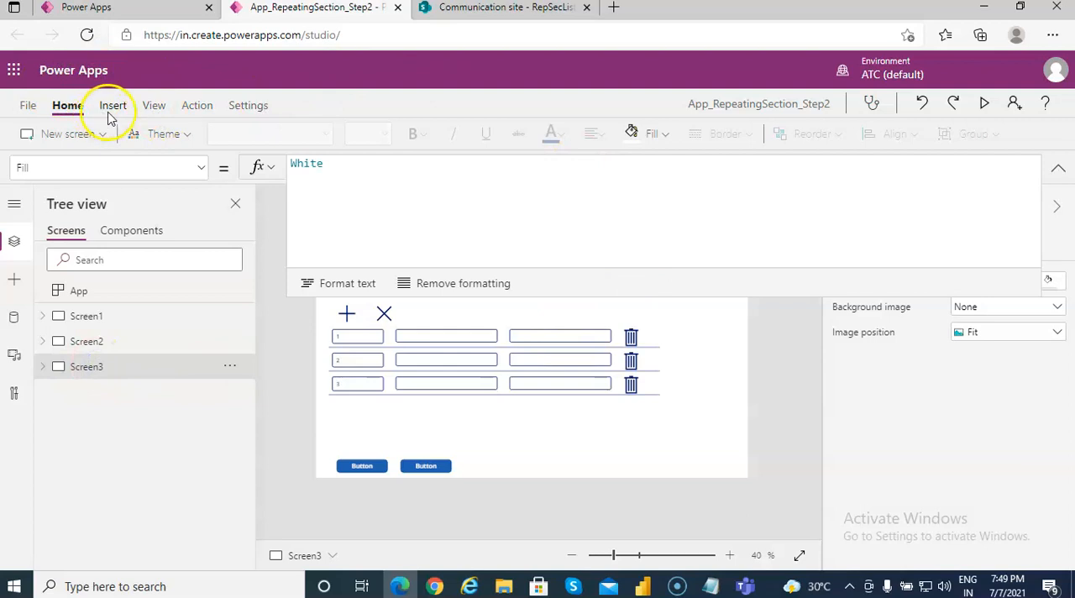
{"action": "mouse_move", "coordinate": [94, 143]}
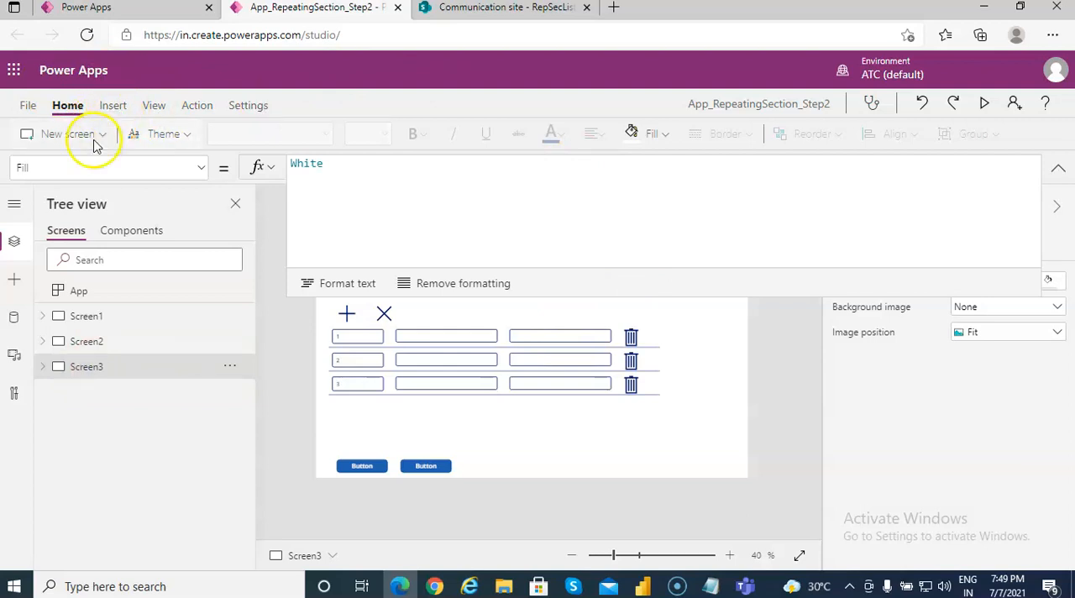
{"action": "mouse_move", "coordinate": [121, 105]}
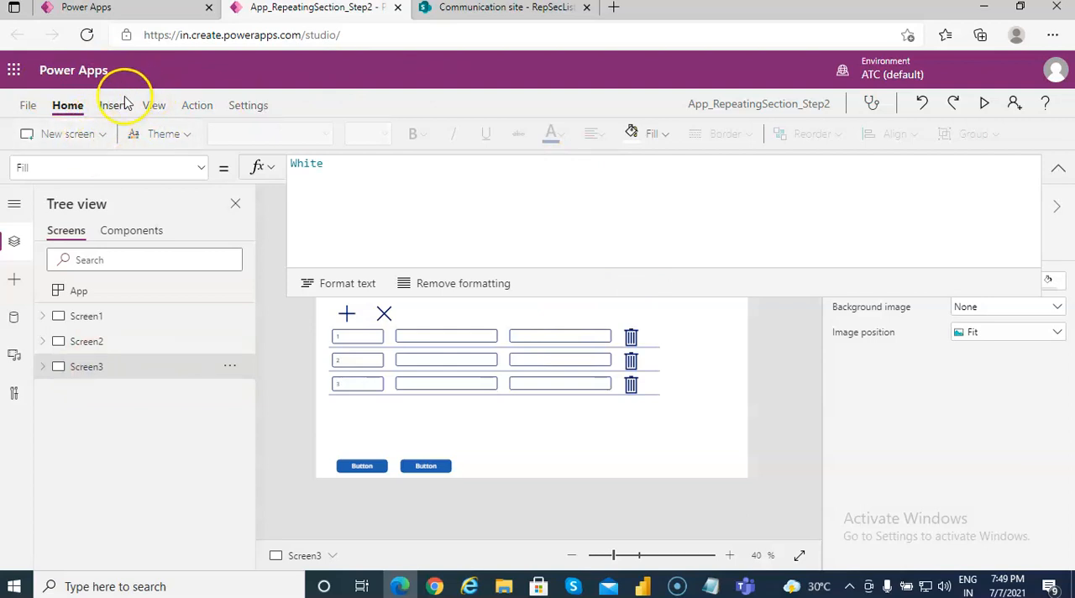
{"action": "left_click", "coordinate": [111, 104]}
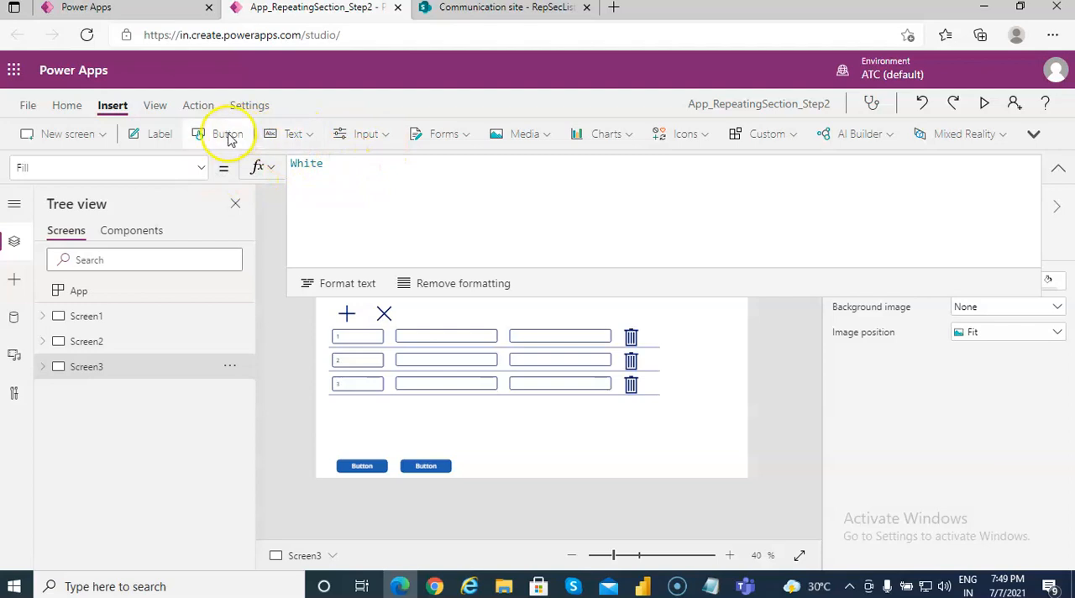
{"action": "left_click", "coordinate": [228, 135]}
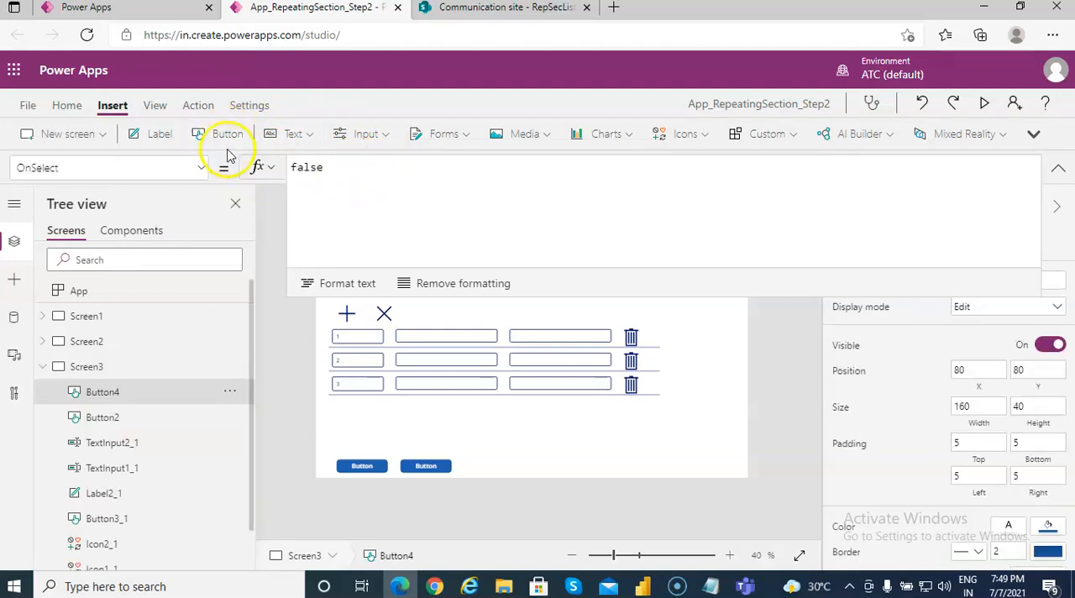
{"action": "left_click", "coordinate": [228, 134]}
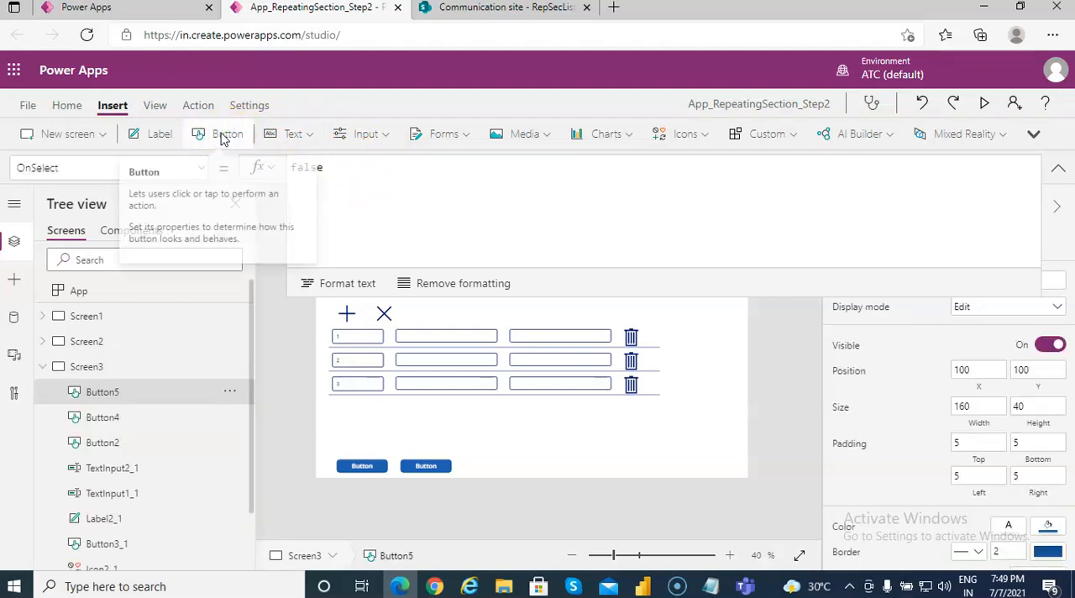
{"action": "left_click", "coordinate": [227, 134]}
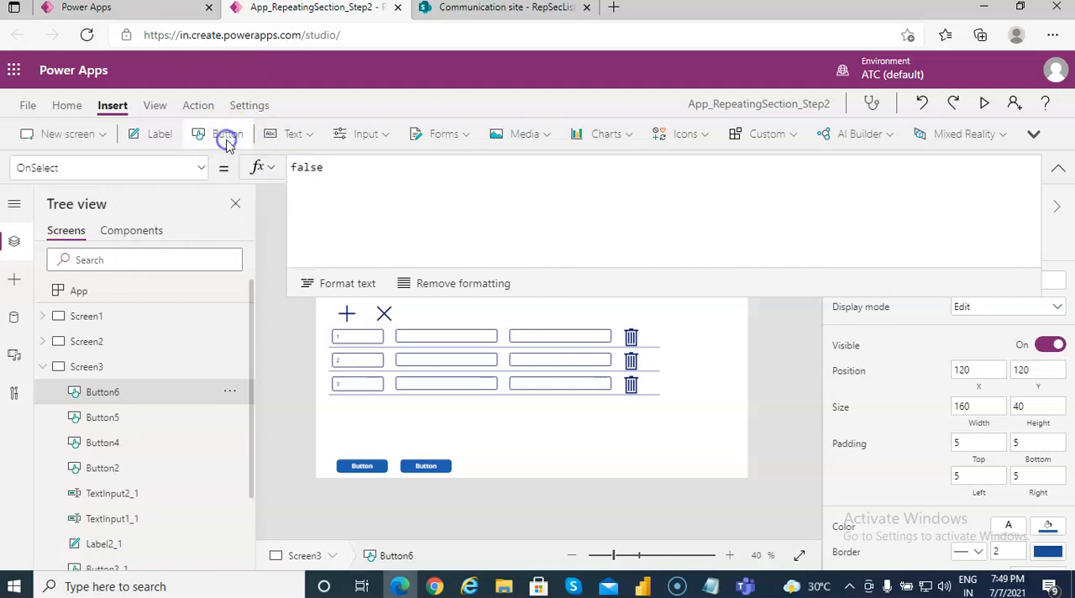
{"action": "left_click", "coordinate": [228, 135]}
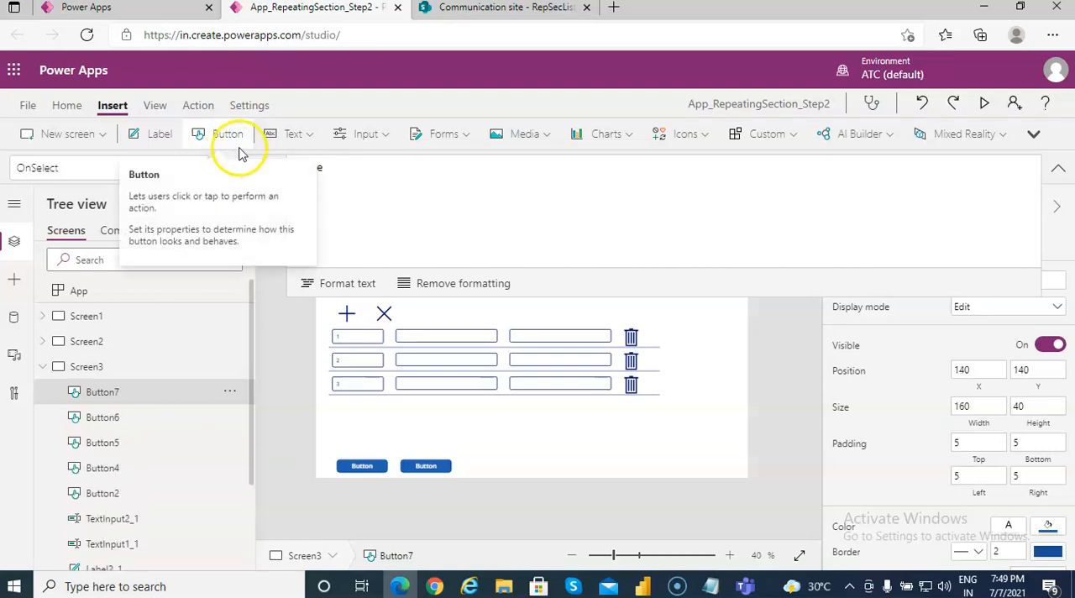
{"action": "left_click", "coordinate": [228, 134]}
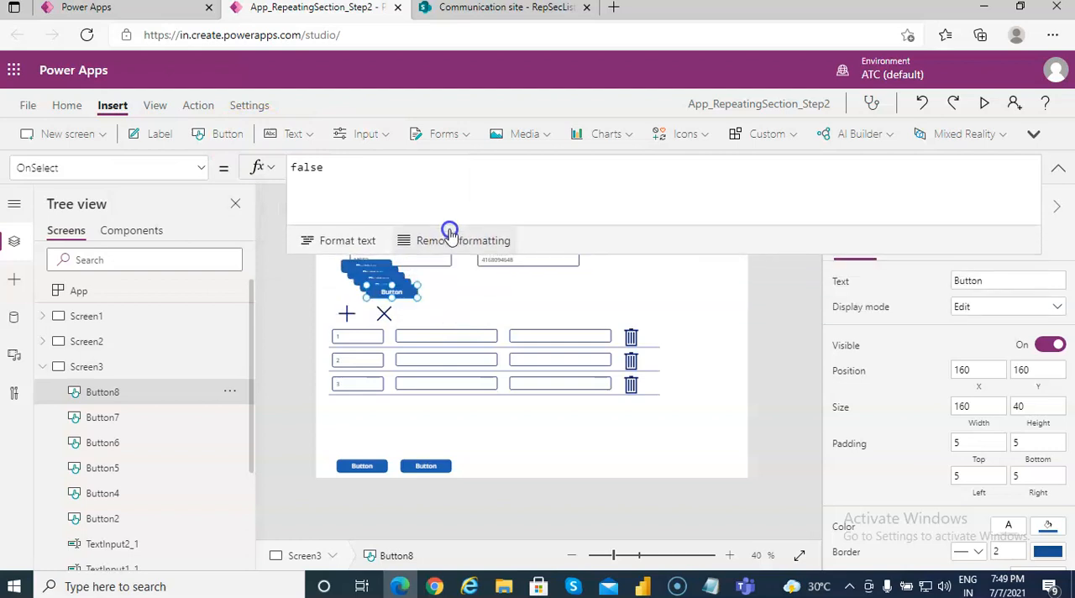
{"action": "mouse_move", "coordinate": [419, 272]}
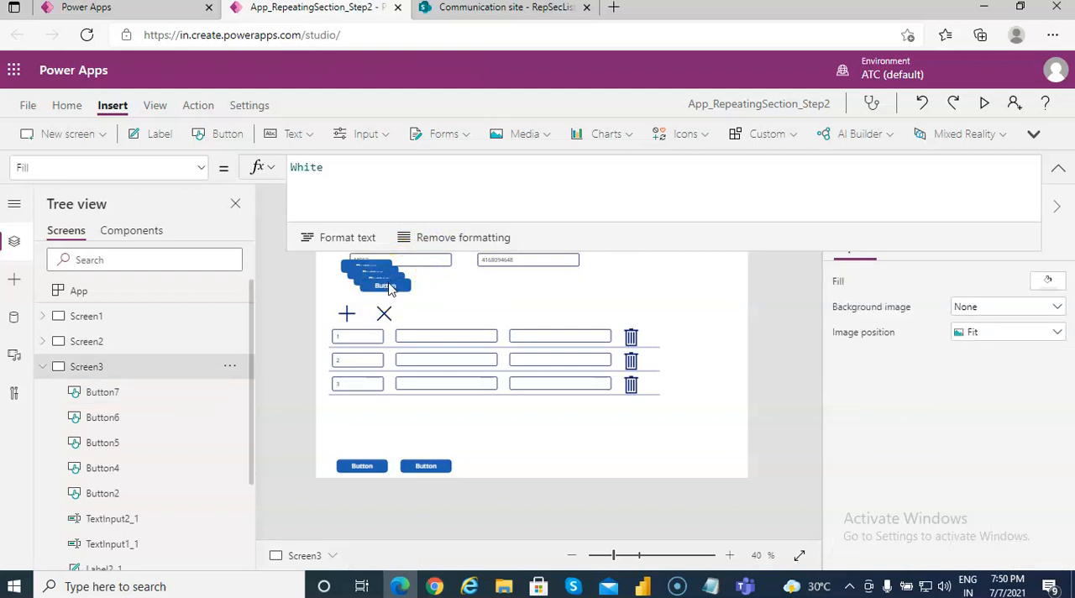
{"action": "left_click", "coordinate": [383, 286]}
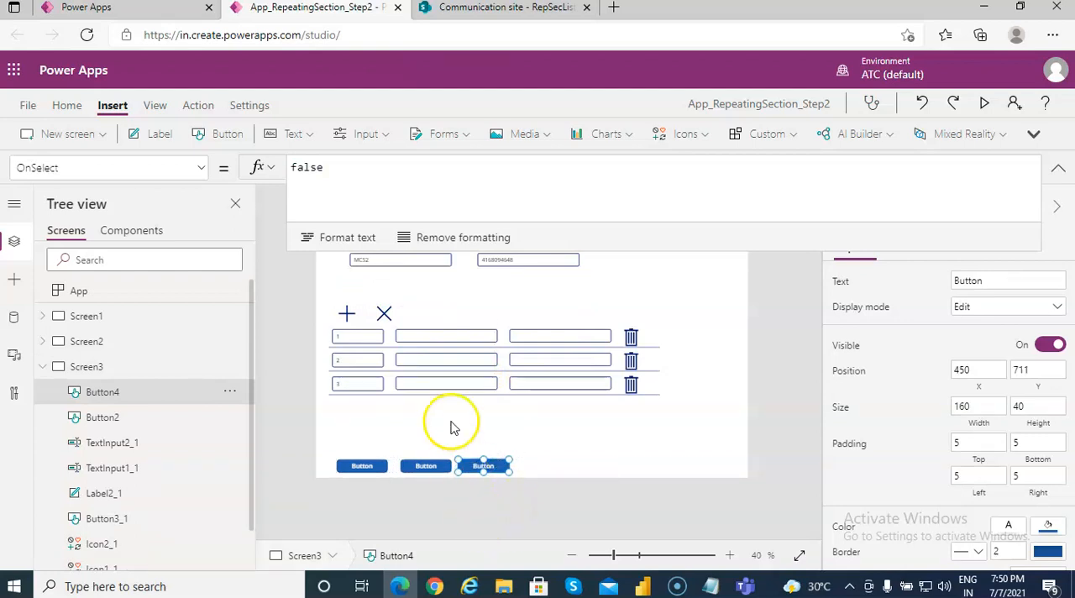
Copy the Screen3 Save formula (UpdateContext through Patch to RepSecList) from the EditFinal notes
{"action": "left_click", "coordinate": [710, 586]}
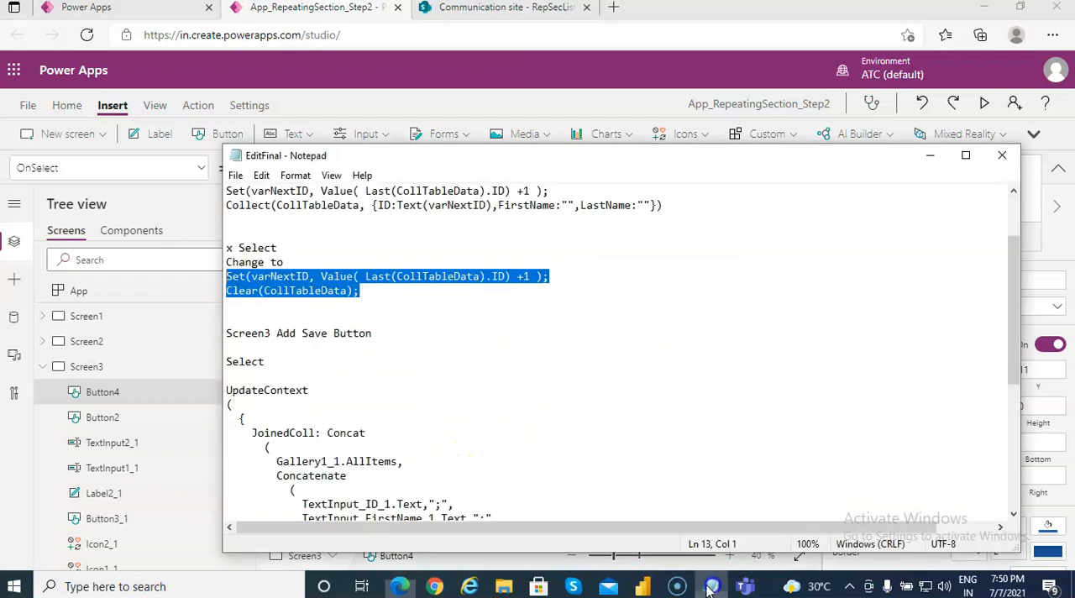
{"action": "scroll", "scroll_direction": "down", "scroll_amount": 3}
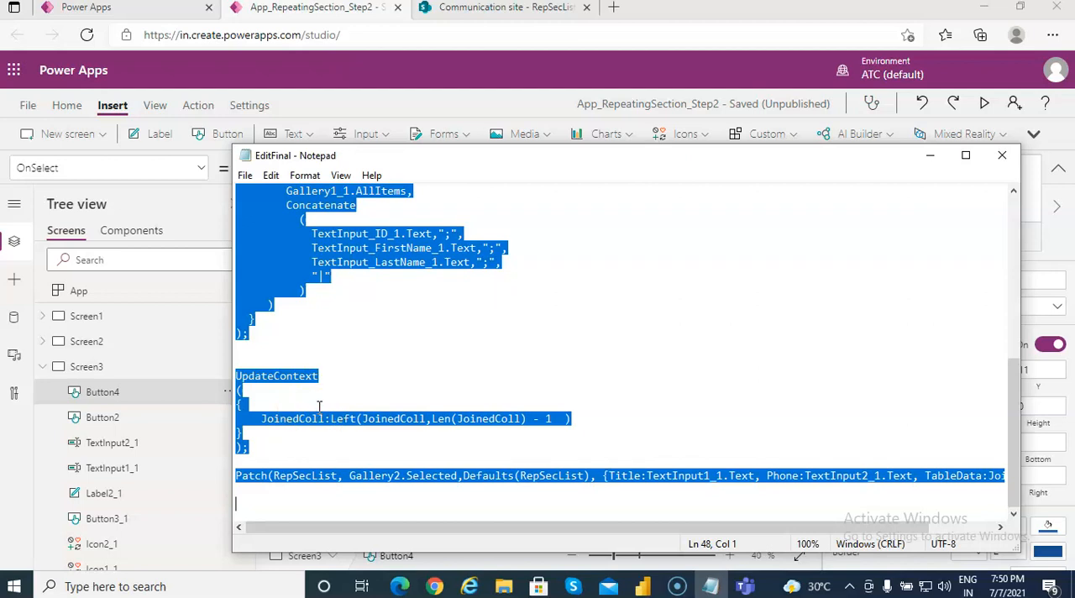
{"action": "mouse_move", "coordinate": [299, 33]}
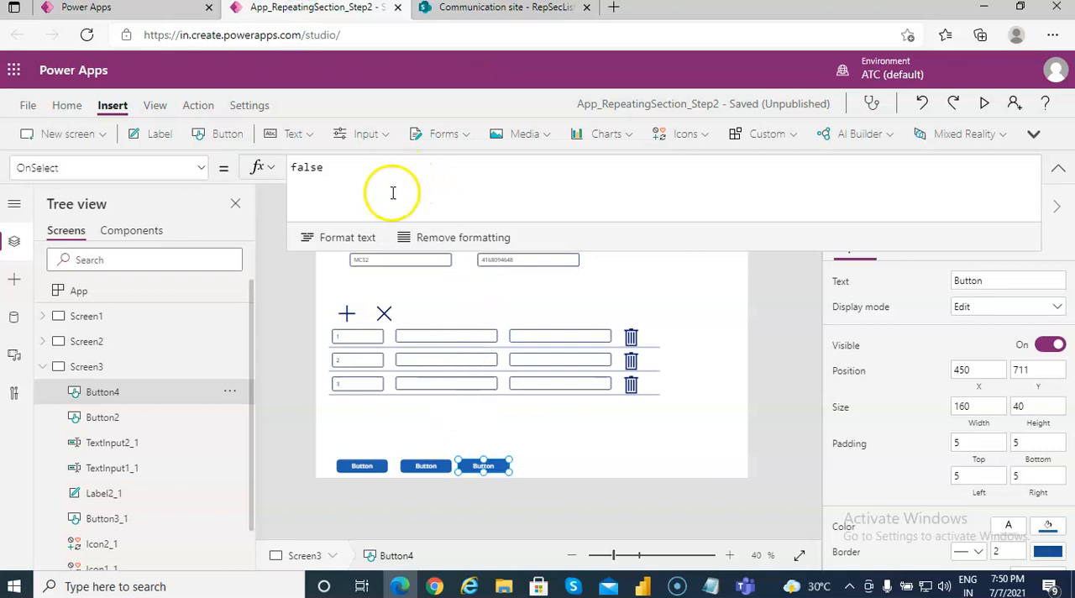
Paste the UpdateContext and Patch formula into Button4's OnSelect and check the row id field
{"action": "left_click", "coordinate": [306, 168]}
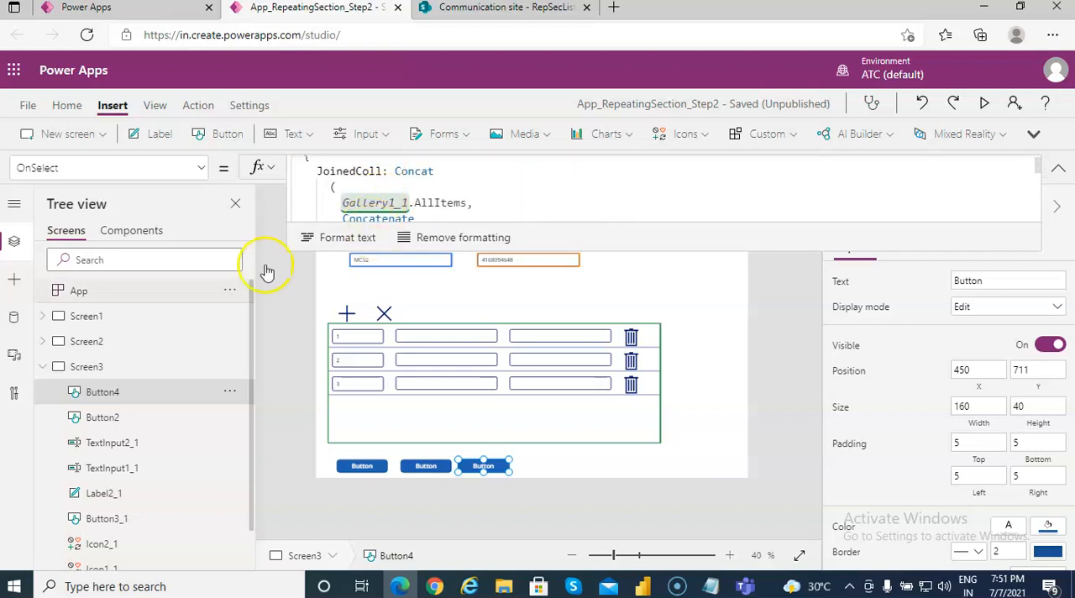
{"action": "mouse_move", "coordinate": [507, 423]}
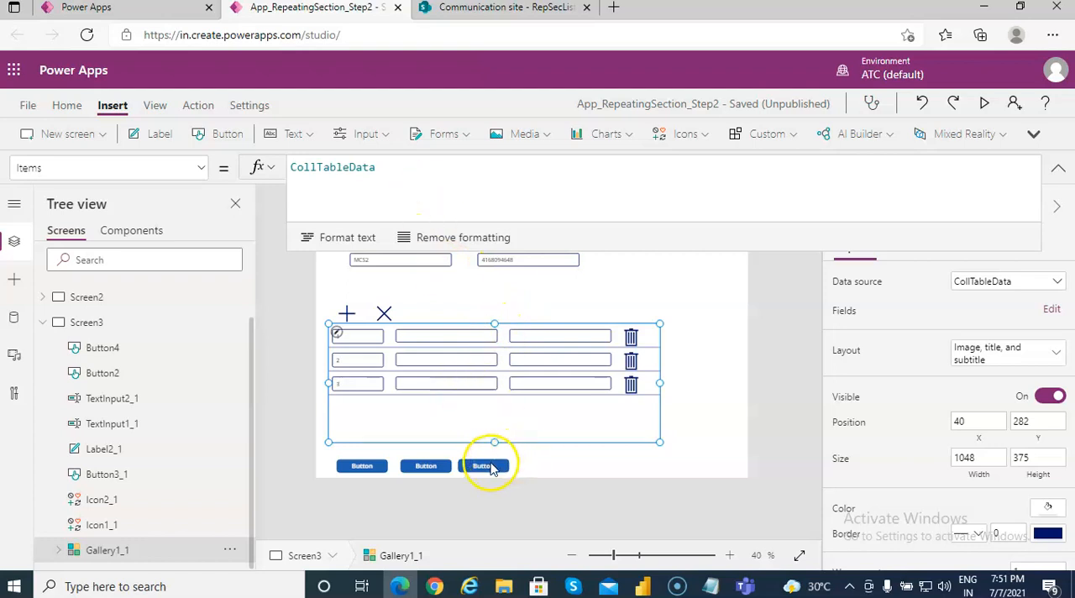
{"action": "left_click", "coordinate": [480, 465]}
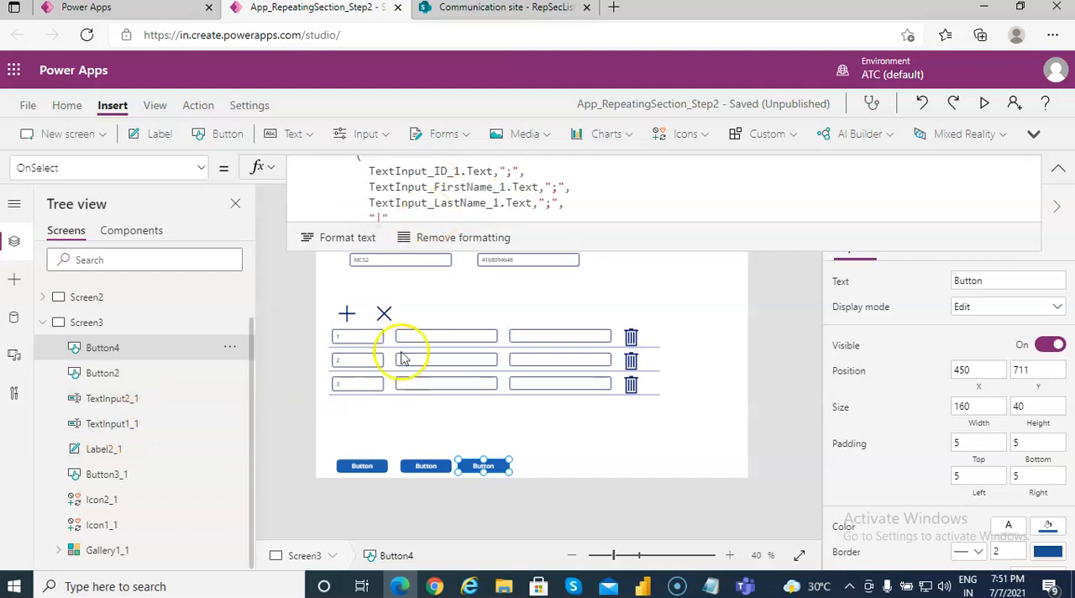
{"action": "left_click", "coordinate": [356, 336]}
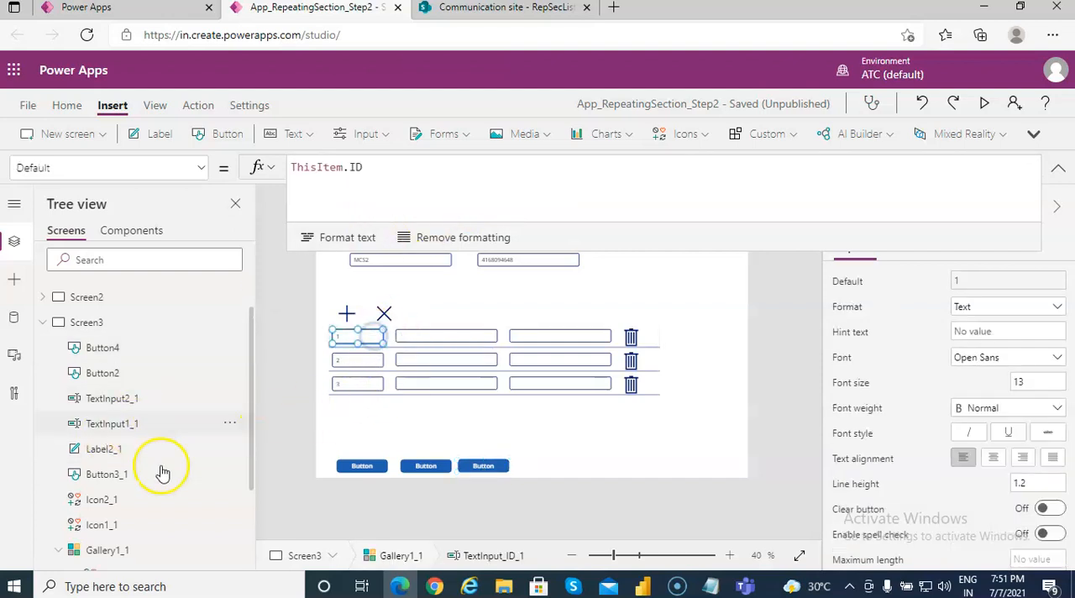
{"action": "scroll", "scroll_direction": "down", "scroll_amount": 3}
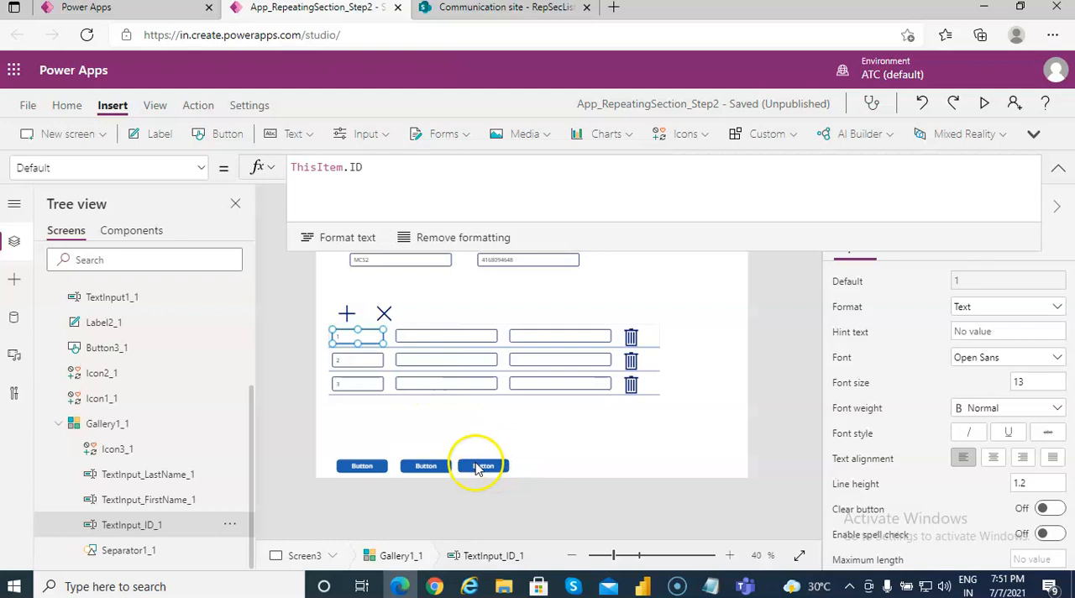
{"action": "left_click", "coordinate": [484, 465]}
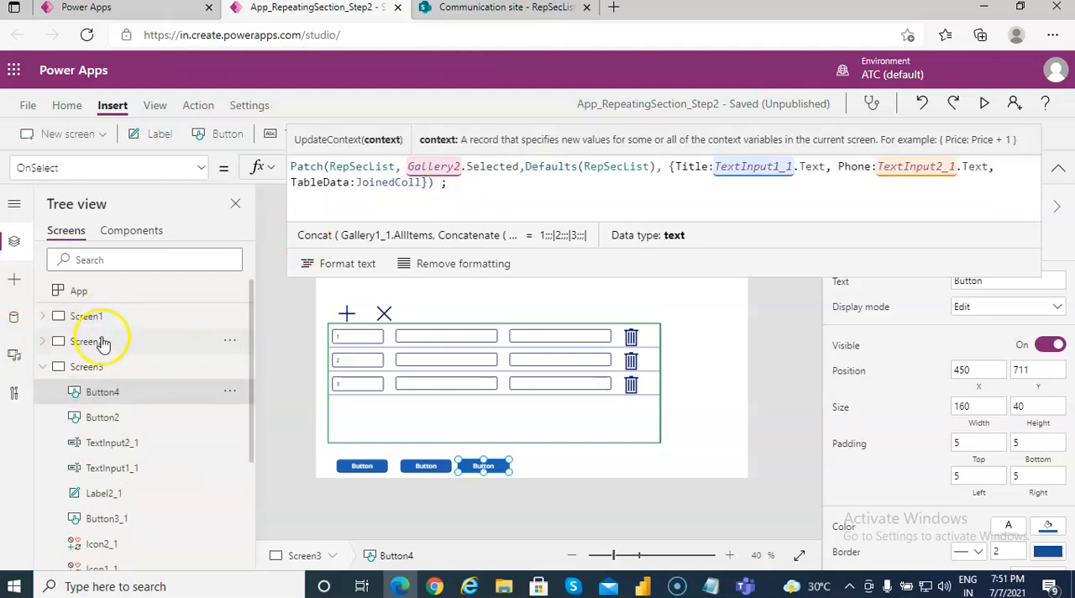
Verify Gallery2 on the list screen is the gallery bound to RepSecList
{"action": "left_click", "coordinate": [88, 315]}
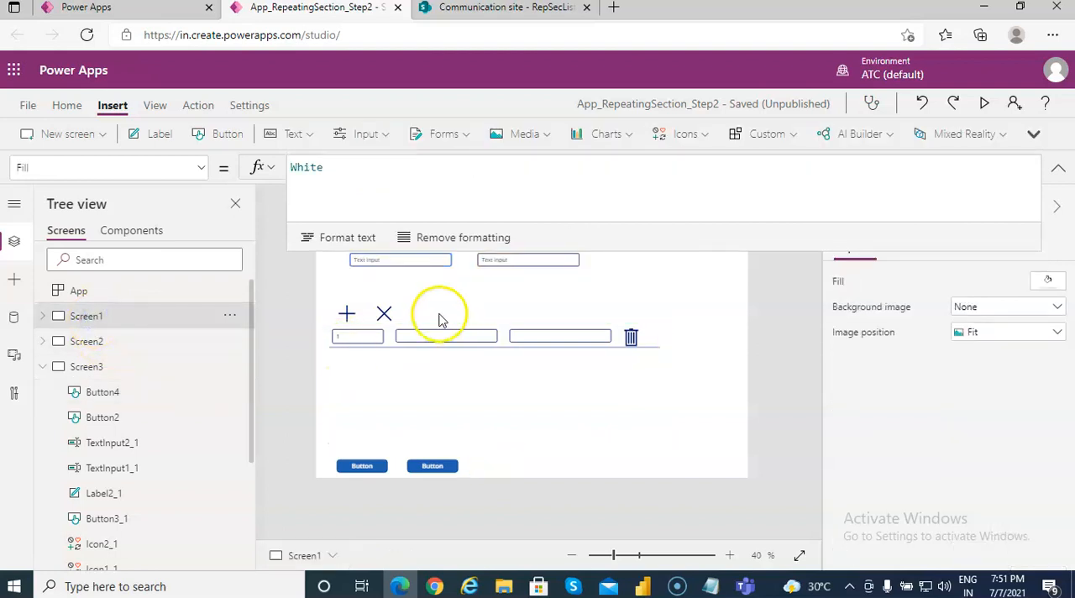
{"action": "left_click", "coordinate": [87, 341]}
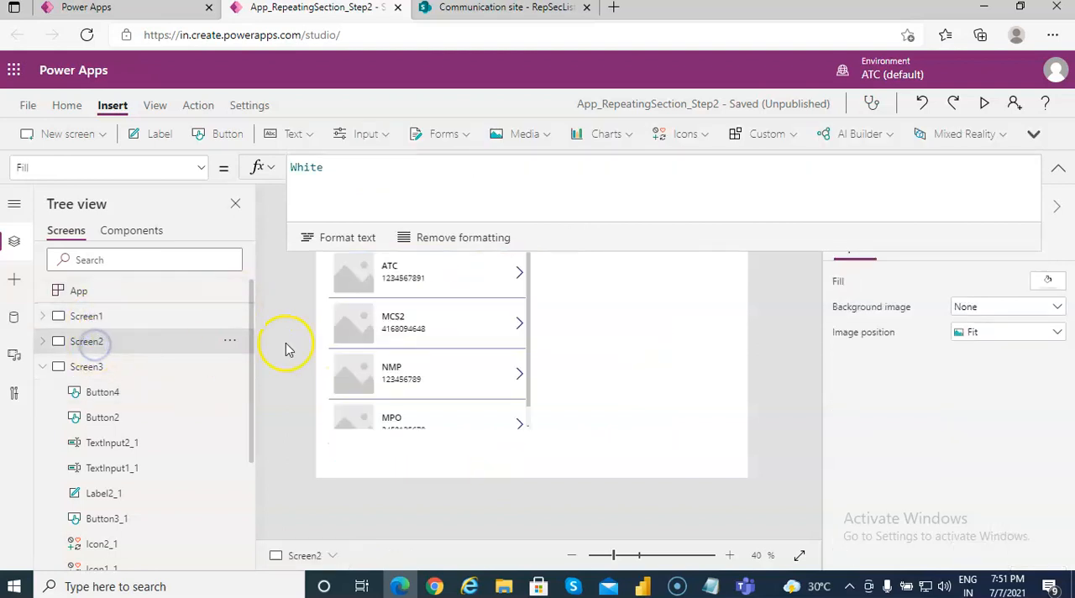
{"action": "left_click", "coordinate": [428, 373]}
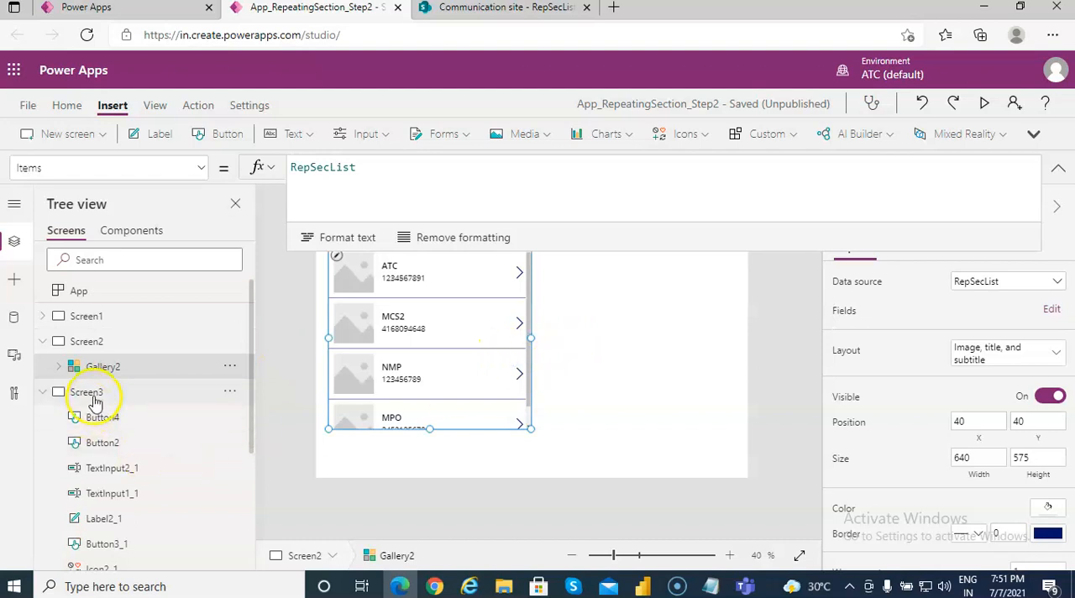
{"action": "left_click", "coordinate": [102, 416]}
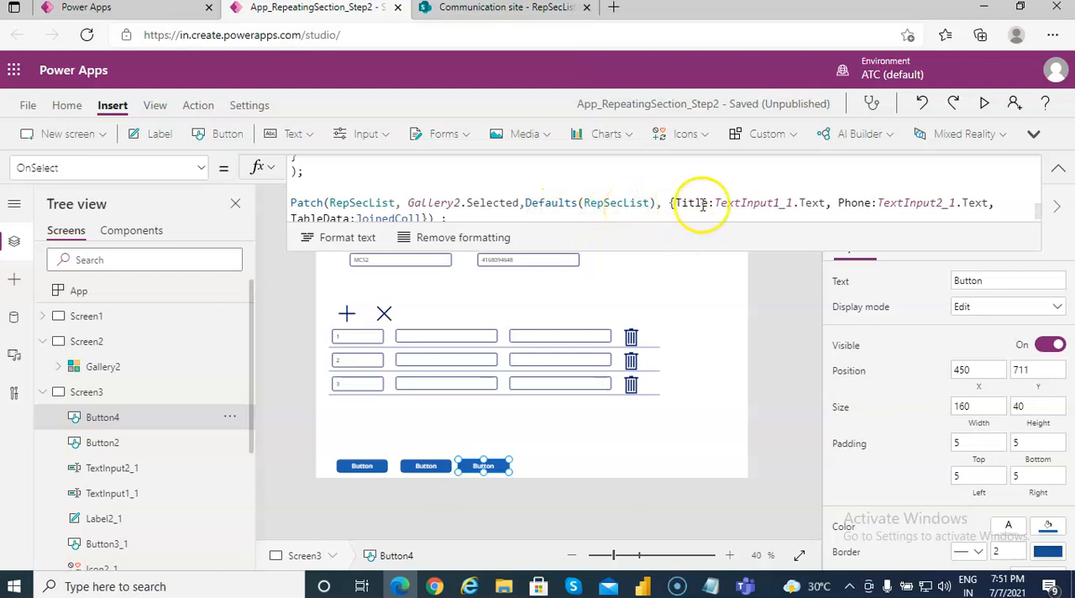
Confirm the edit screen's title TextInput reference matches the Patch formula, then save the app
{"action": "left_click", "coordinate": [400, 262]}
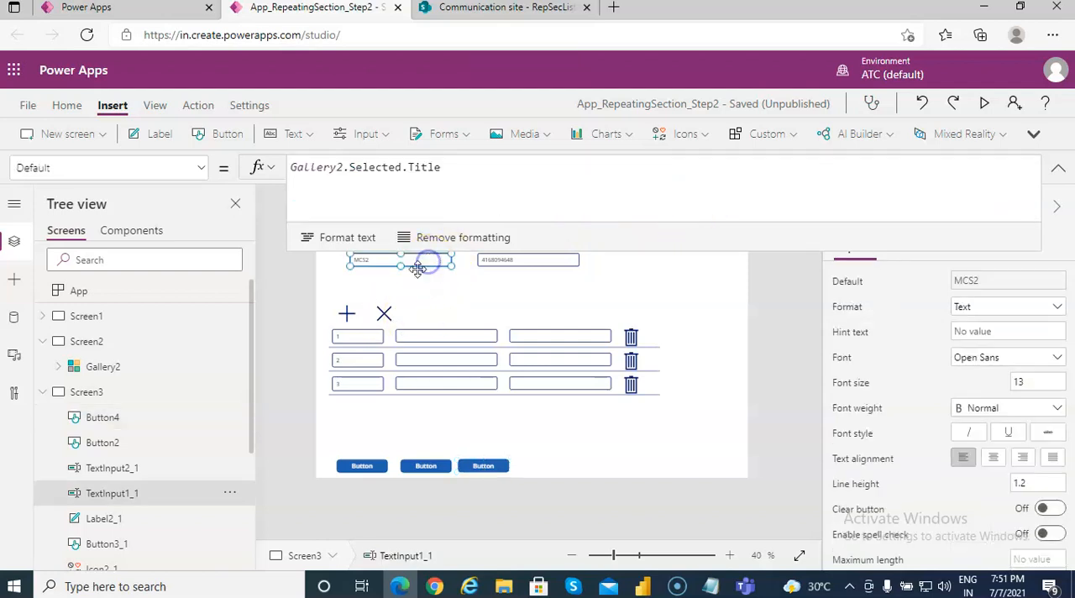
{"action": "mouse_move", "coordinate": [697, 460]}
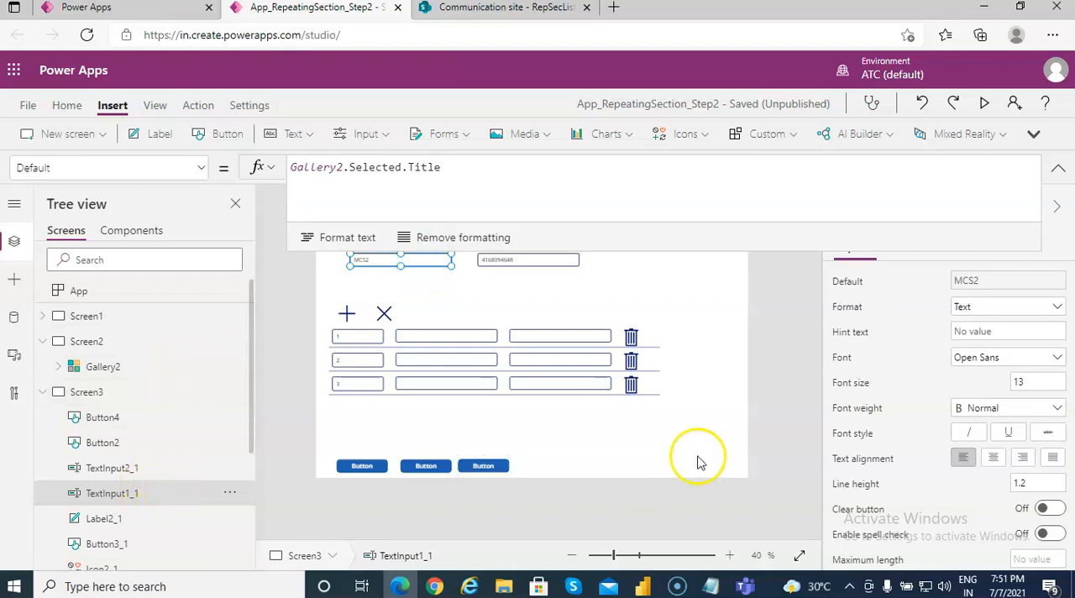
{"action": "left_click", "coordinate": [483, 465]}
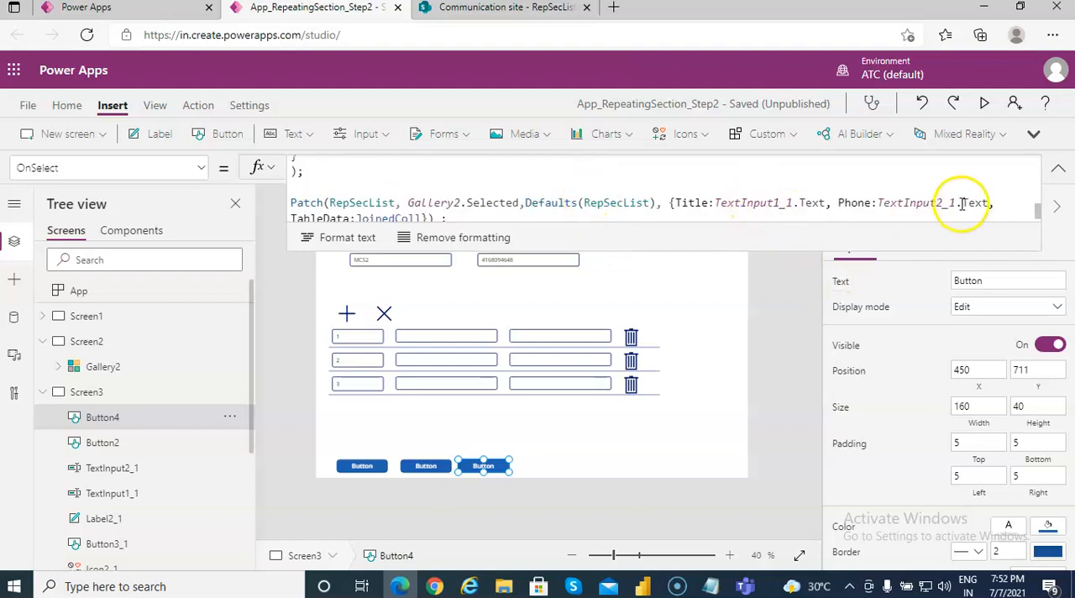
{"action": "mouse_move", "coordinate": [444, 296]}
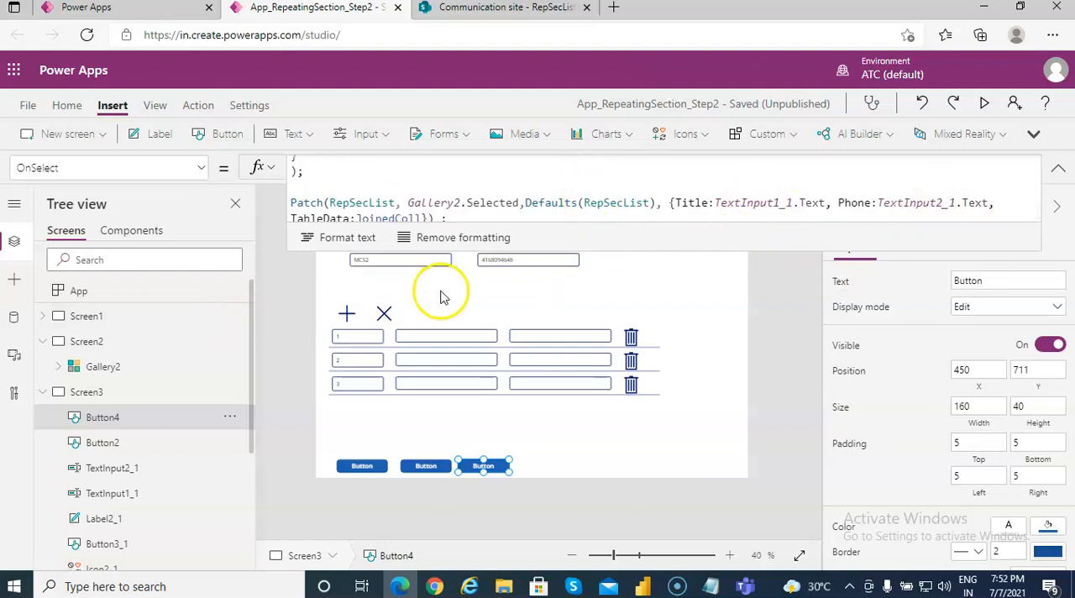
{"action": "left_click", "coordinate": [527, 261]}
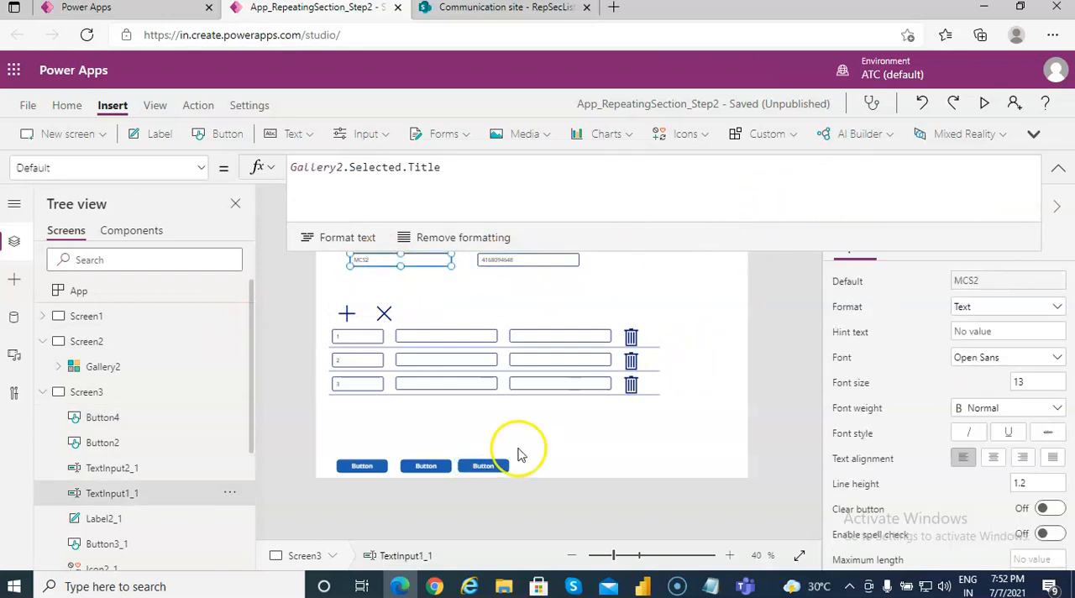
{"action": "left_click", "coordinate": [484, 465]}
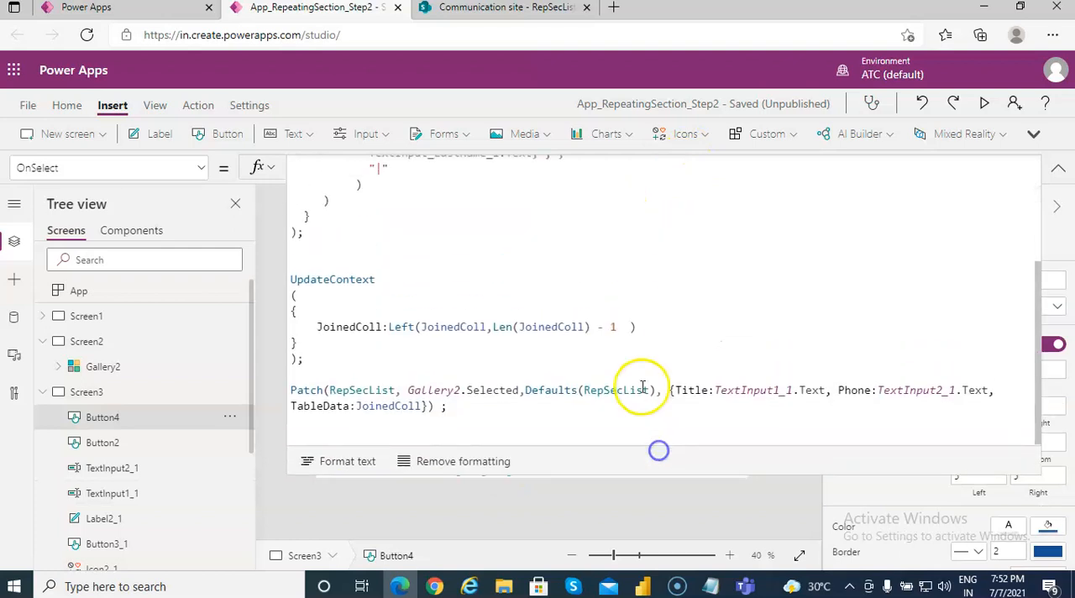
{"action": "mouse_move", "coordinate": [880, 433]}
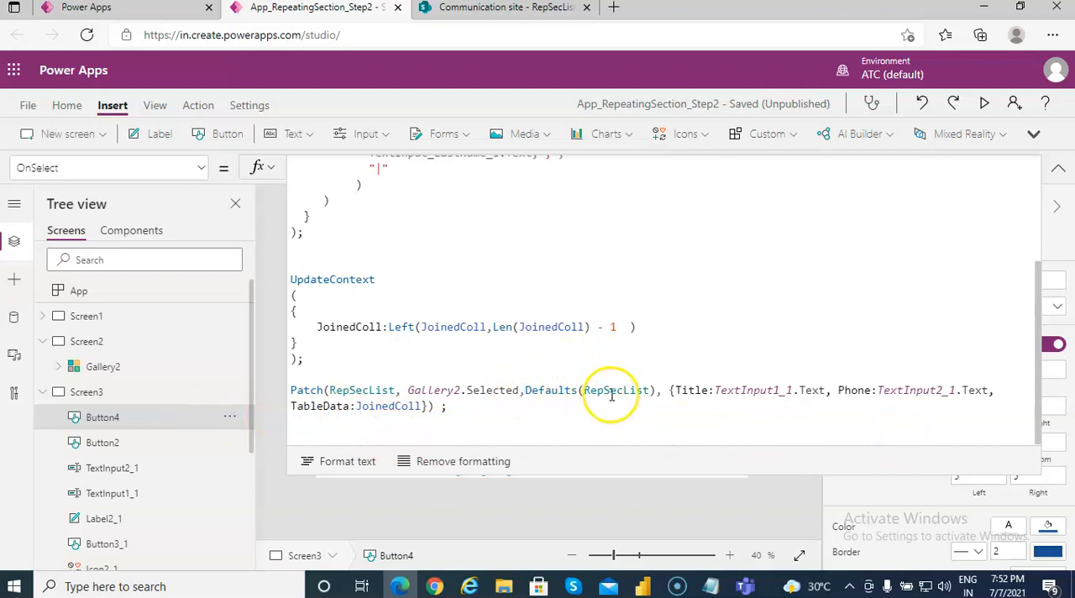
{"action": "mouse_move", "coordinate": [500, 396]}
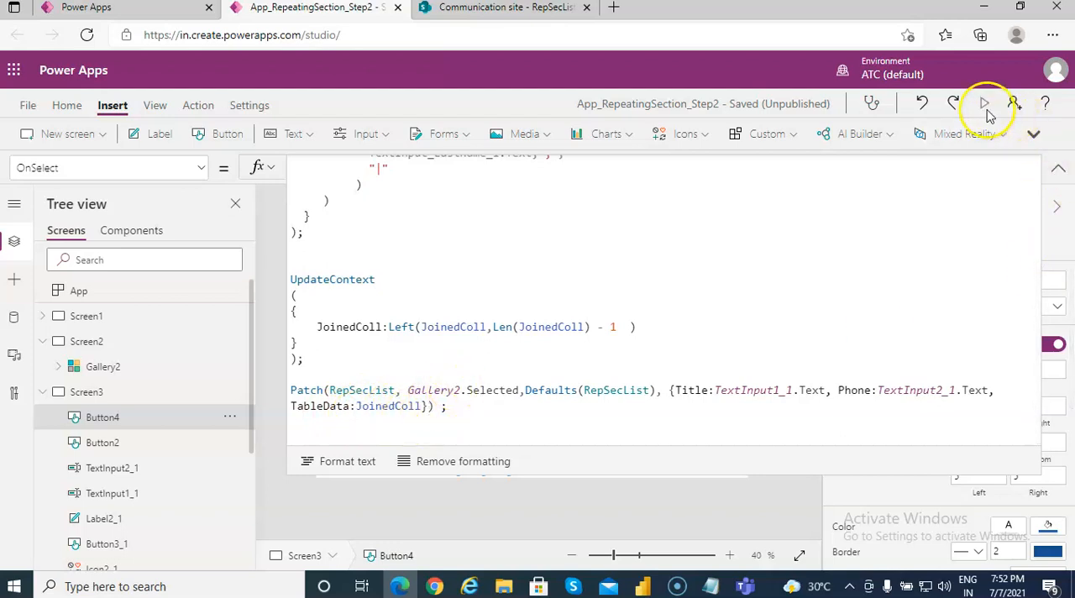
{"action": "mouse_move", "coordinate": [984, 104]}
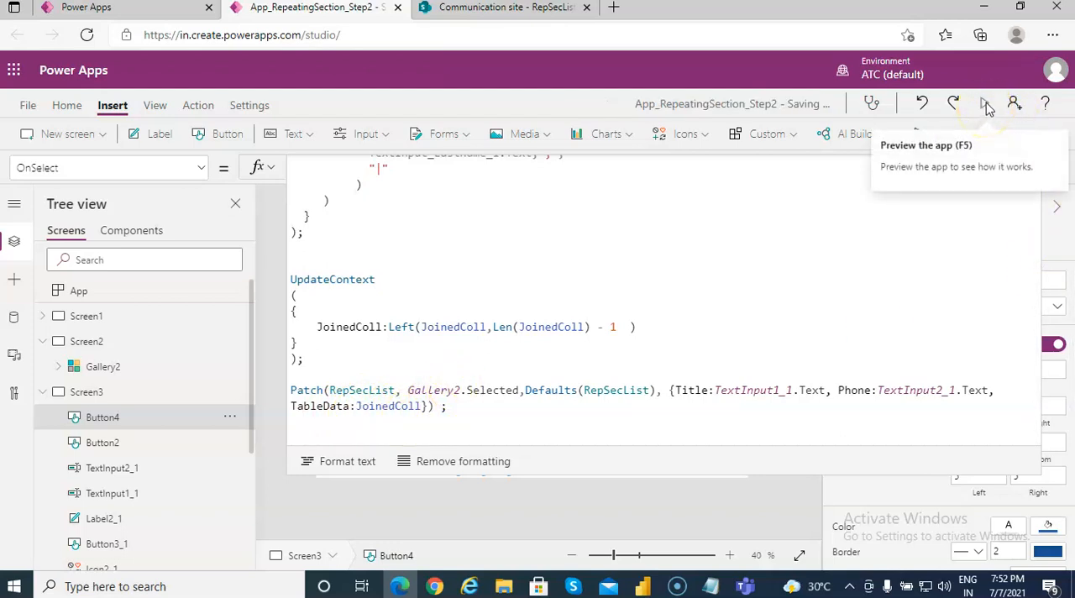
{"action": "left_click", "coordinate": [984, 103]}
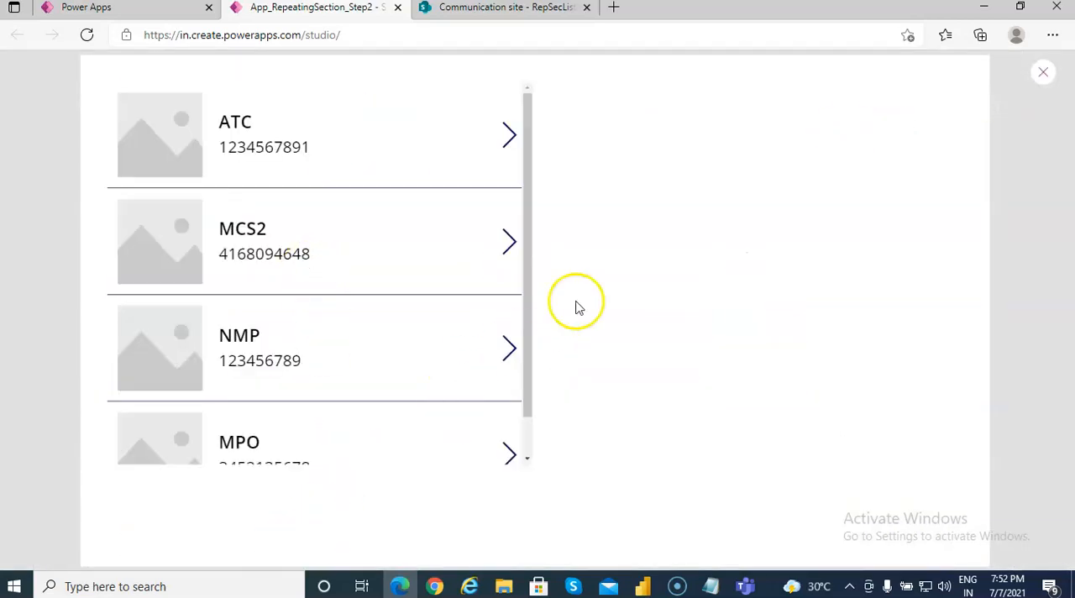
{"action": "left_click", "coordinate": [508, 135]}
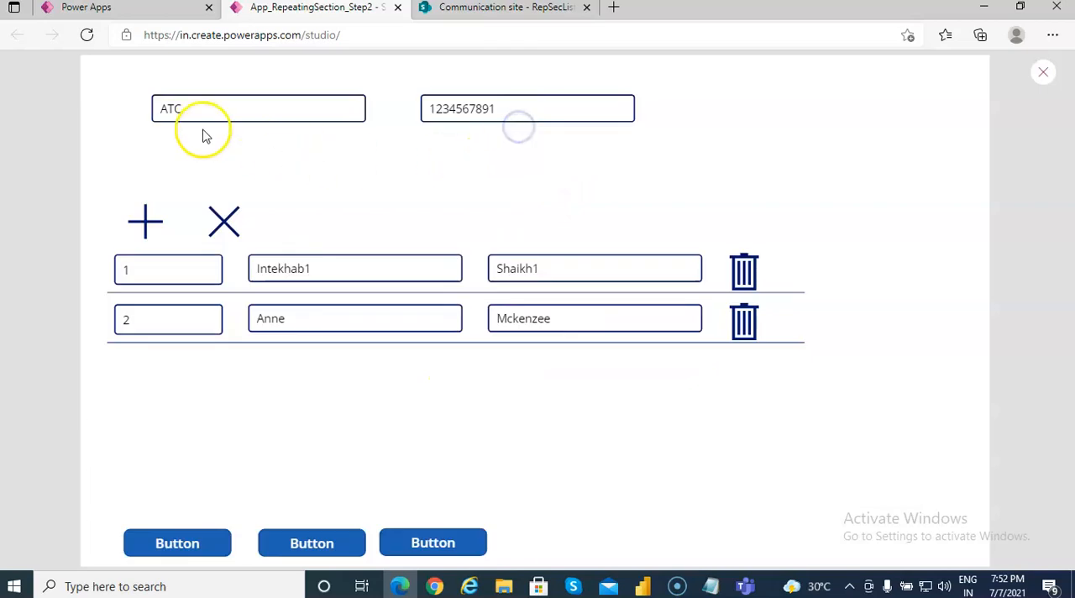
{"action": "type", "text": "1"}
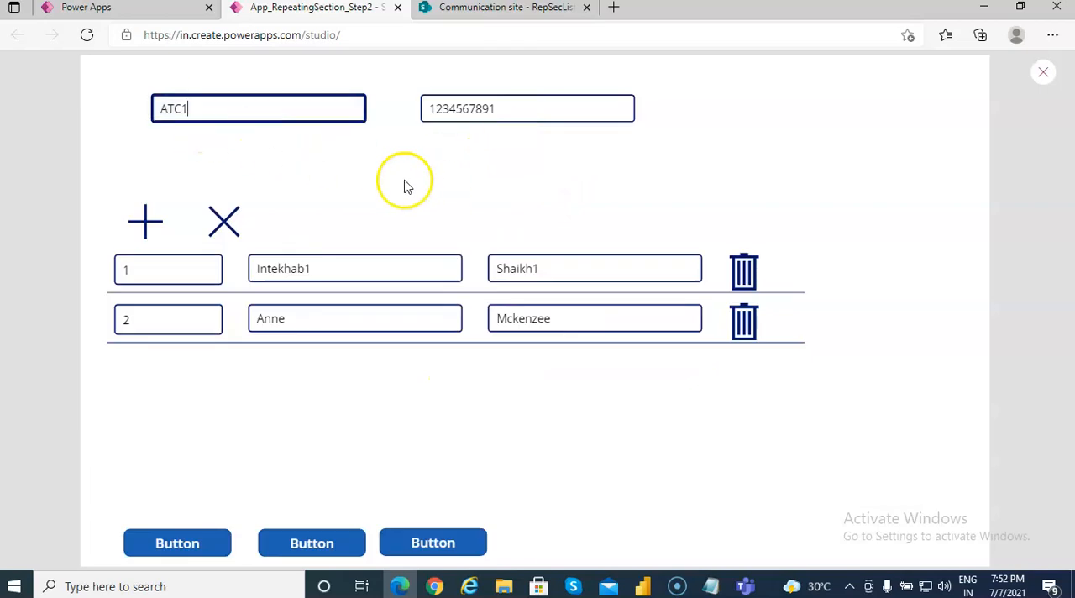
{"action": "left_click", "coordinate": [528, 107]}
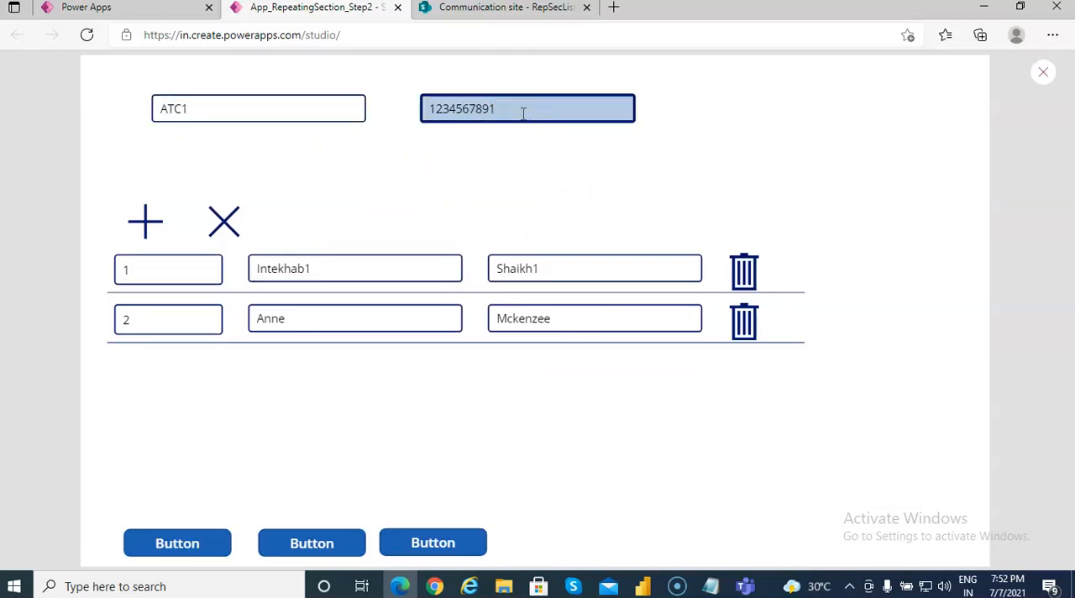
{"action": "type", "text": "2"}
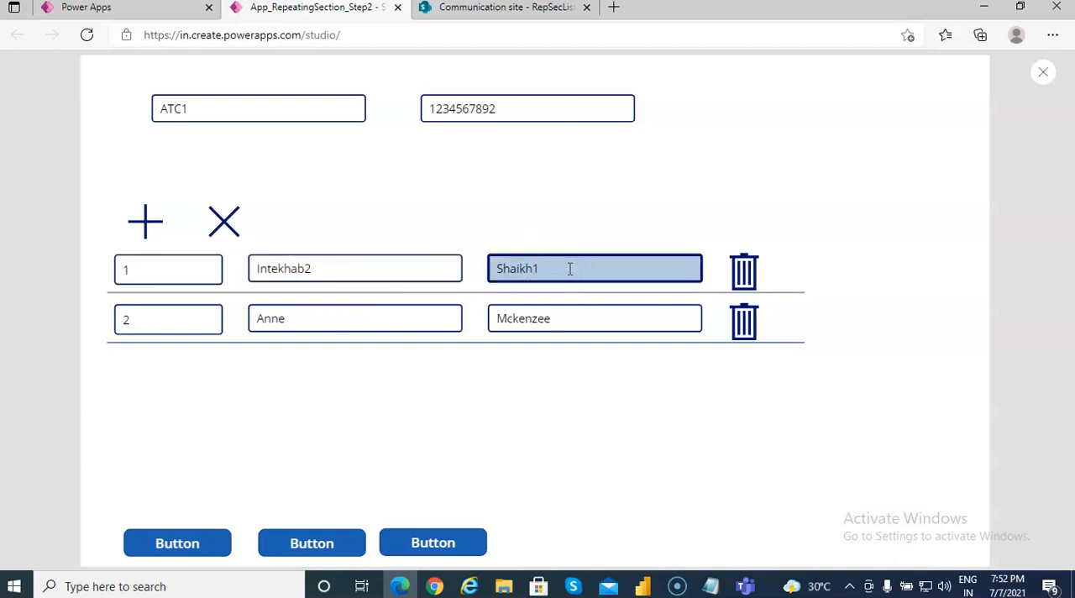
Suffix the row names to Intekhab2, Shaikh2, Anne2, Mckenzee2 and close the preview
{"action": "type", "text": "2"}
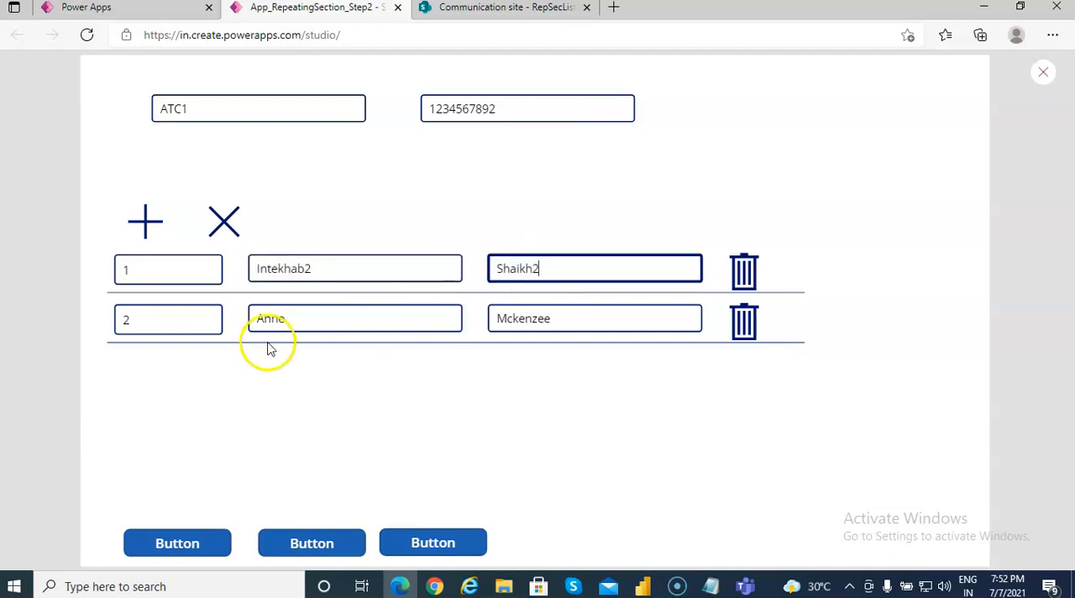
{"action": "left_click", "coordinate": [594, 319]}
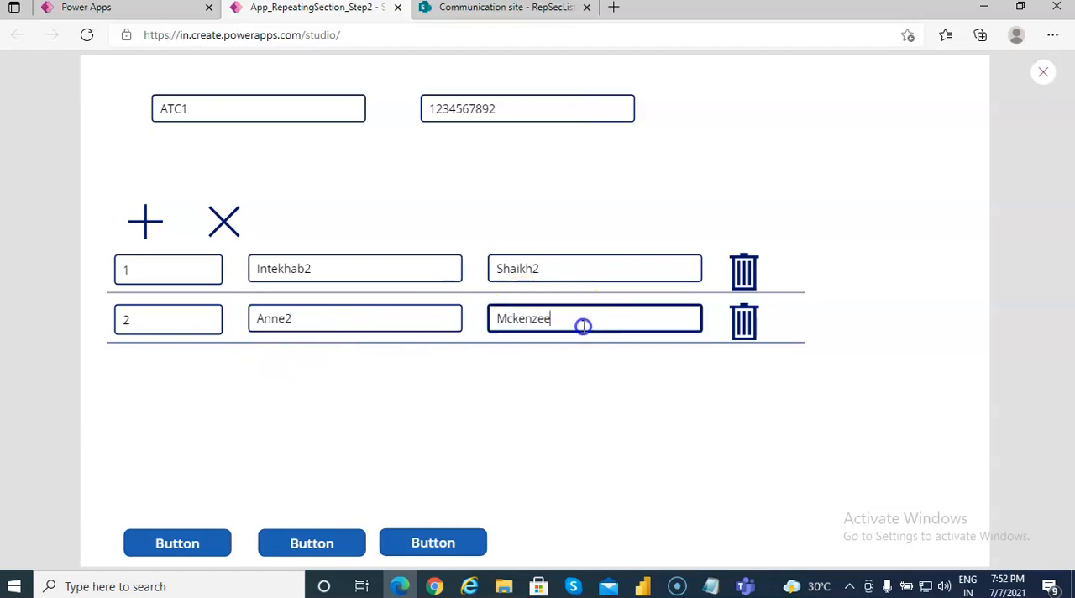
{"action": "type", "text": "2"}
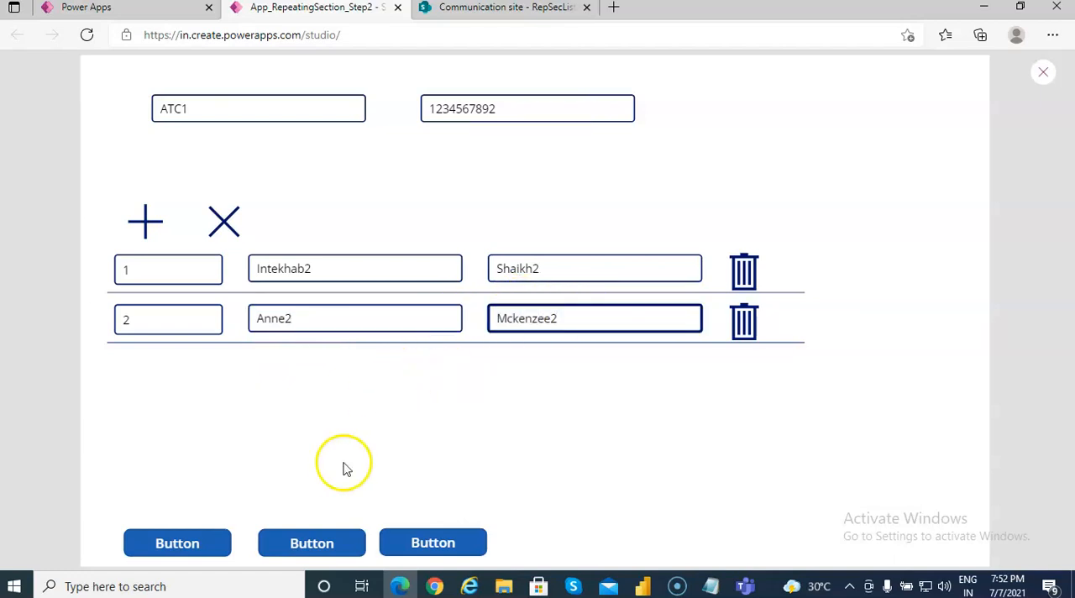
{"action": "mouse_move", "coordinate": [373, 537]}
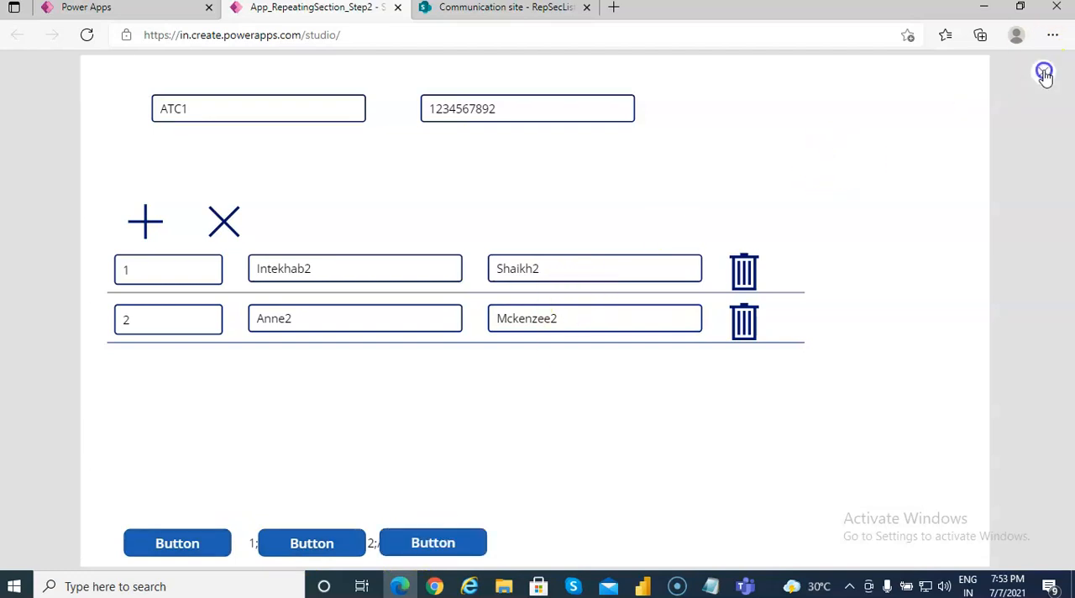
{"action": "left_click", "coordinate": [1045, 70]}
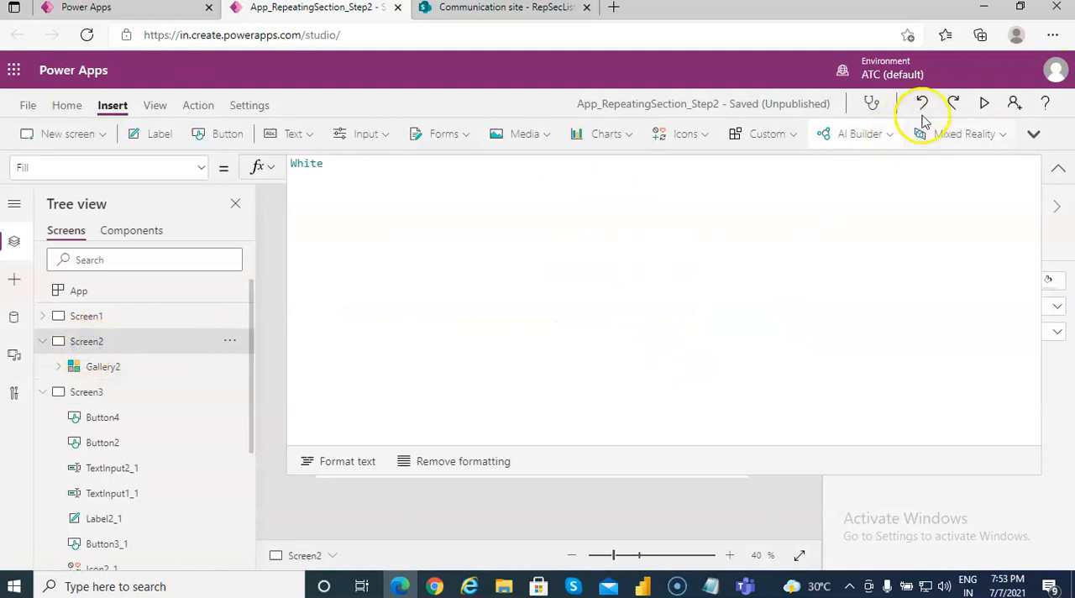
{"action": "left_click", "coordinate": [984, 103]}
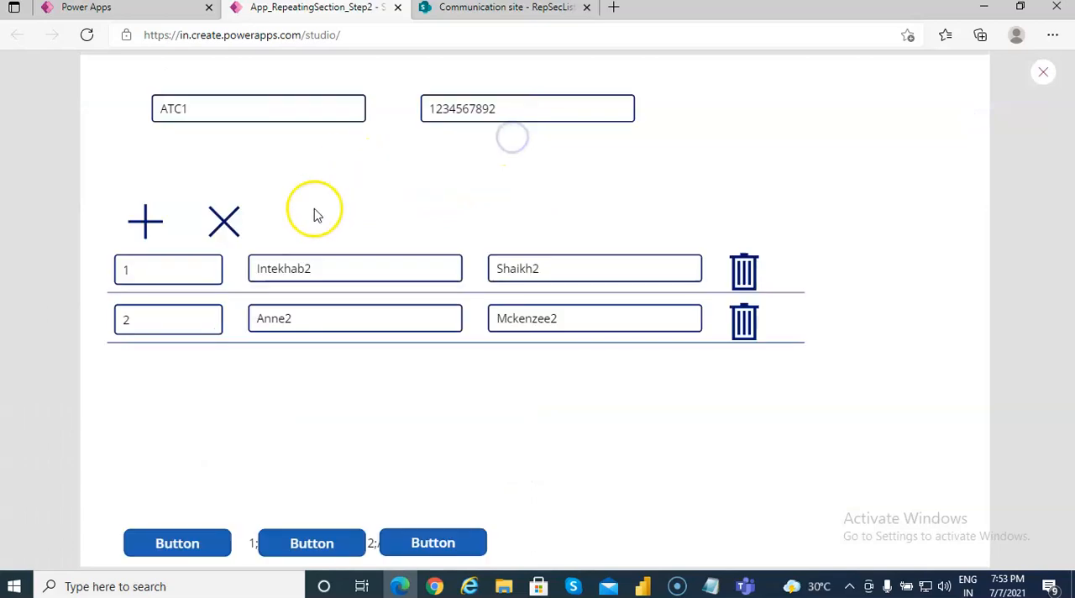
{"action": "mouse_move", "coordinate": [294, 301]}
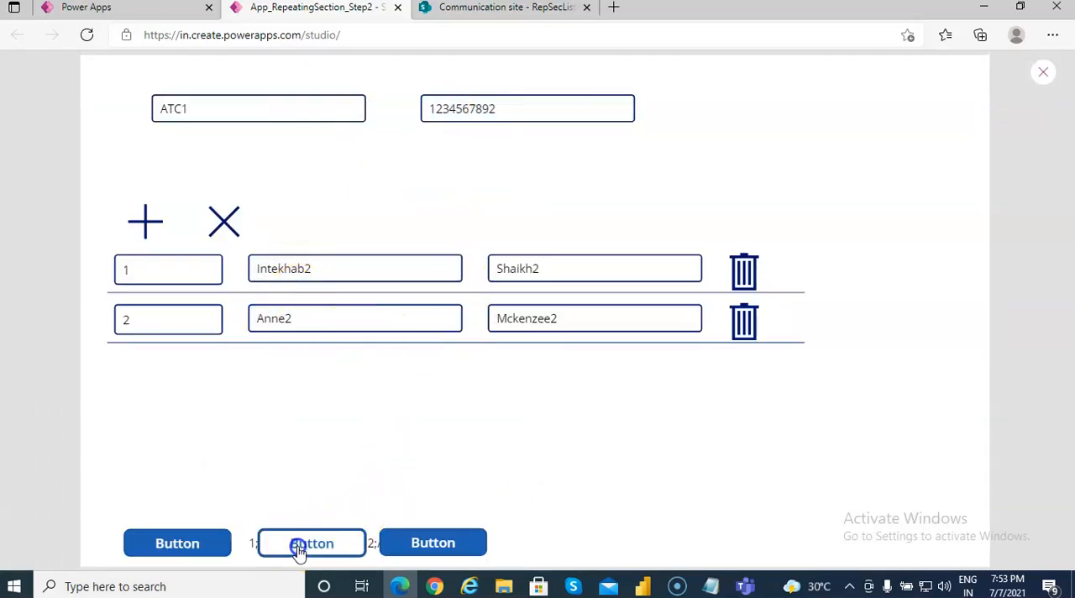
{"action": "left_click", "coordinate": [310, 543]}
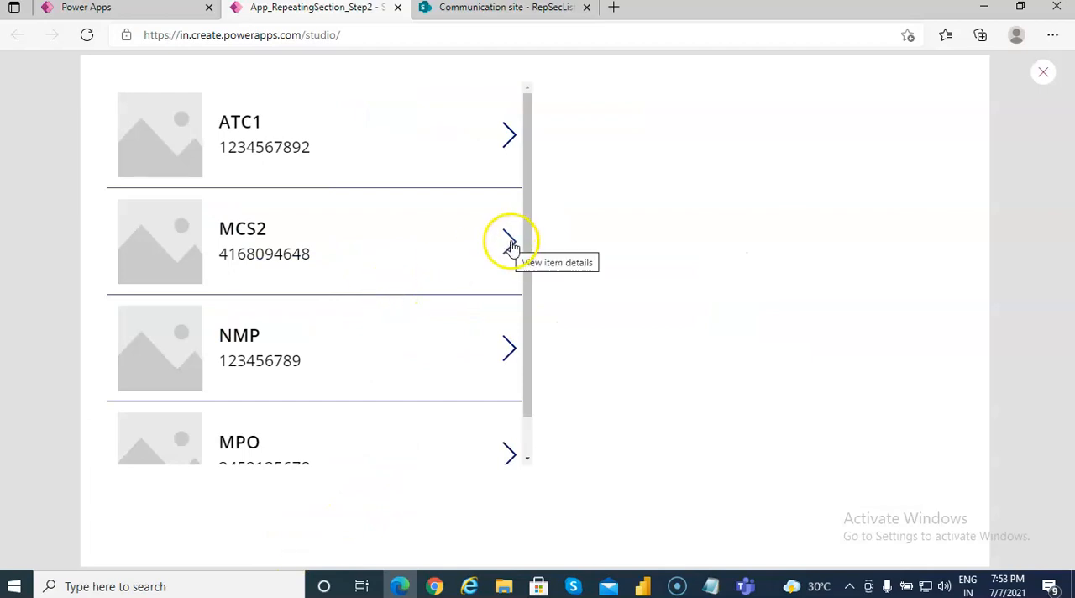
{"action": "left_click", "coordinate": [509, 242]}
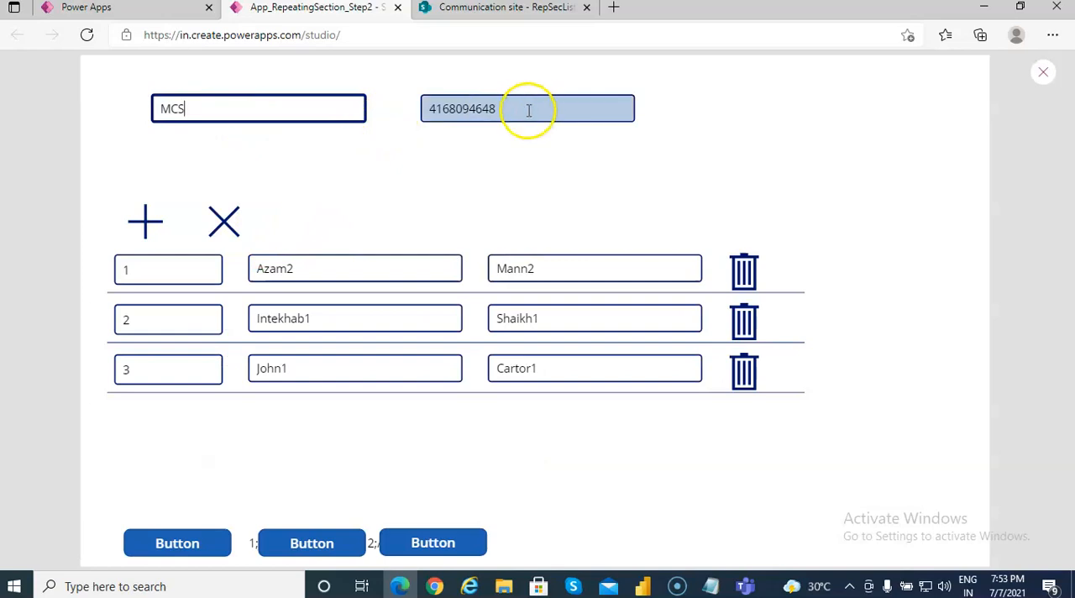
{"action": "type", "text": "9"}
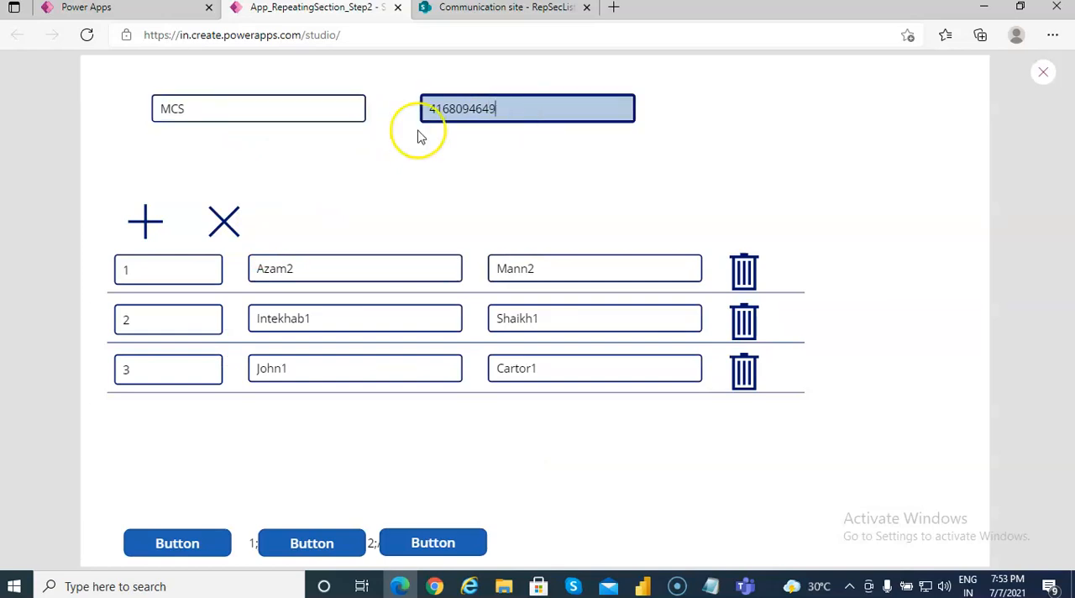
Edit the row names to Azam, Intekhab, John, save with the new button and reopen MCS to verify
{"action": "left_click", "coordinate": [352, 269]}
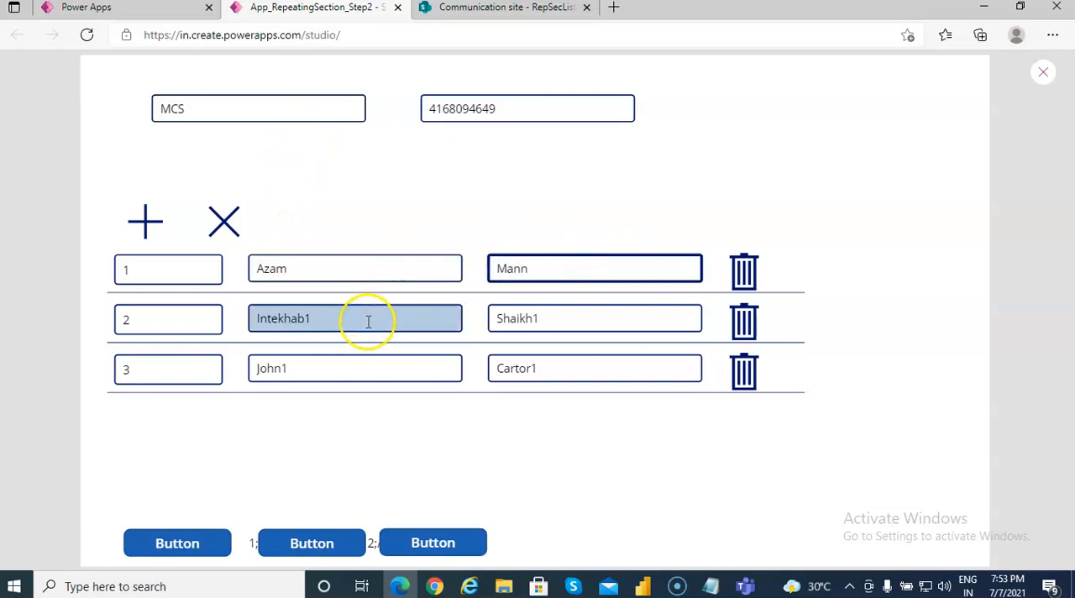
{"action": "left_click", "coordinate": [595, 368]}
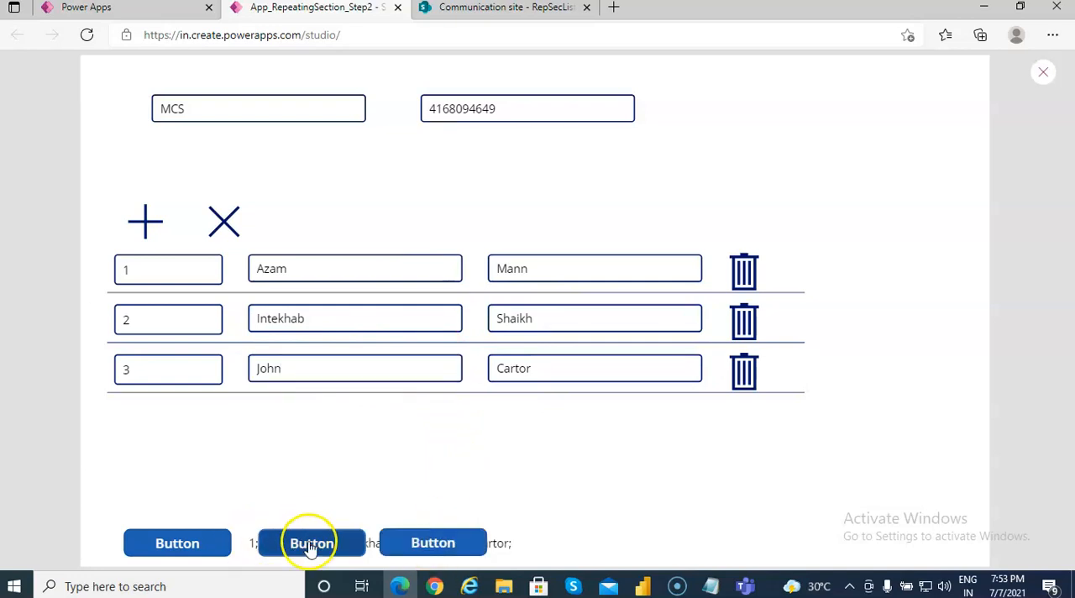
{"action": "left_click", "coordinate": [312, 542]}
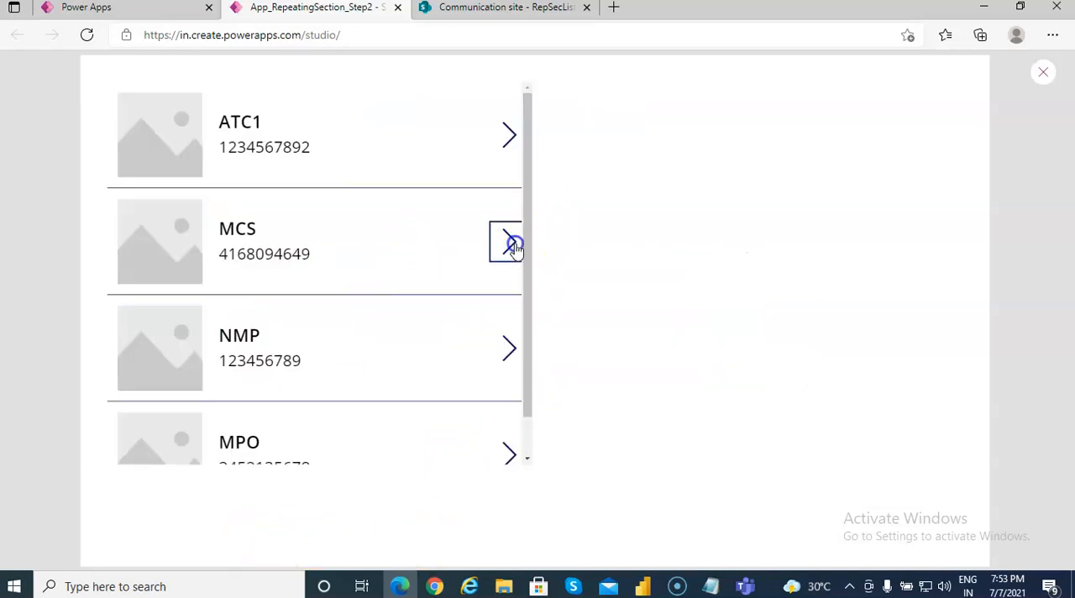
{"action": "left_click", "coordinate": [507, 242]}
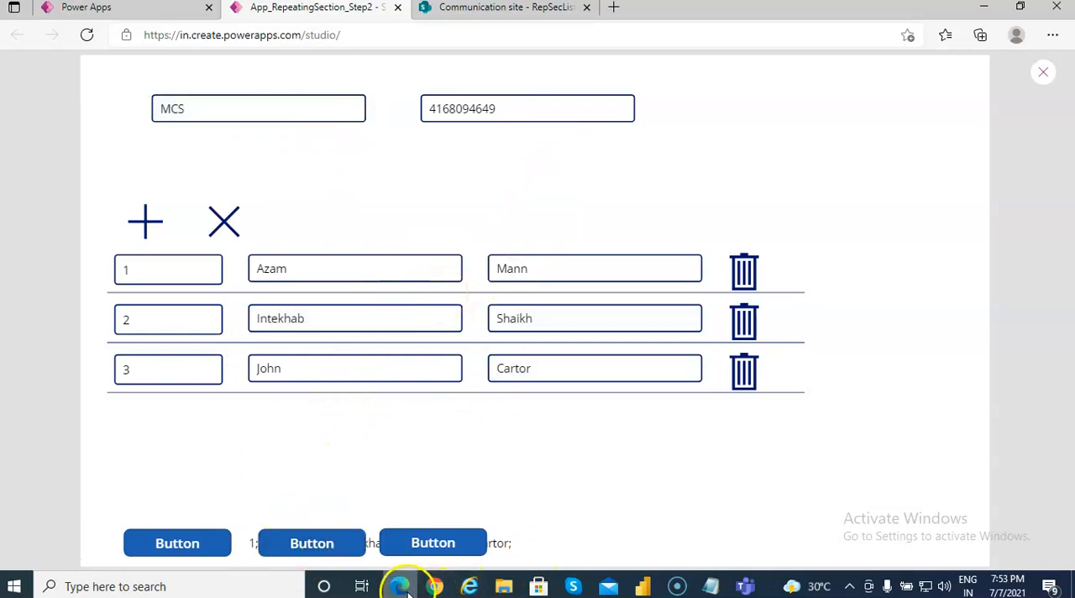
{"action": "mouse_move", "coordinate": [1006, 94]}
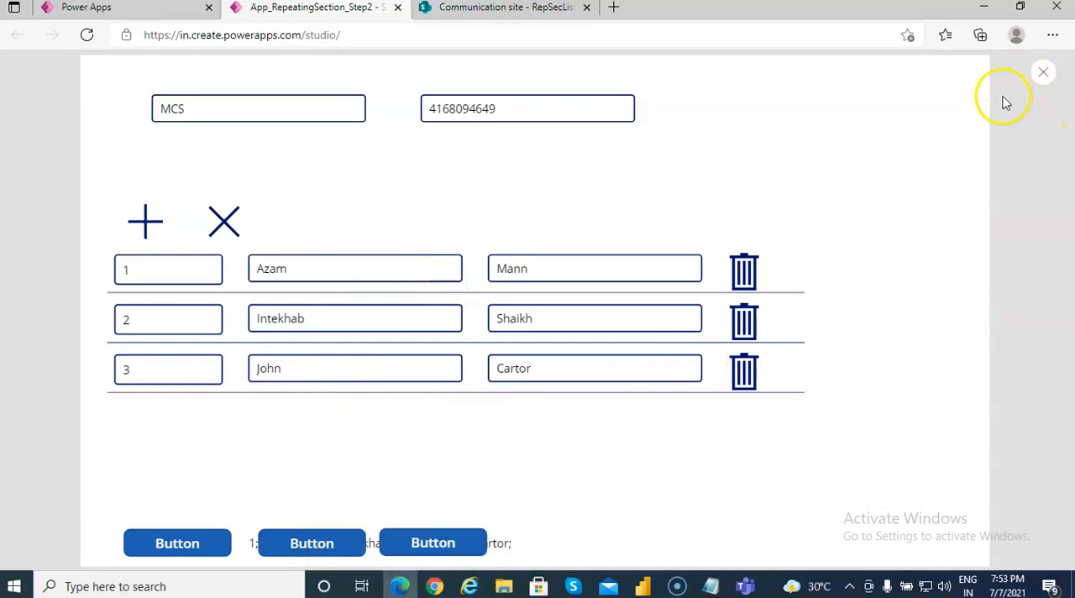
Close the preview, dismiss the tip and bring up the EditFinal notes in Notepad
{"action": "left_click", "coordinate": [1042, 72]}
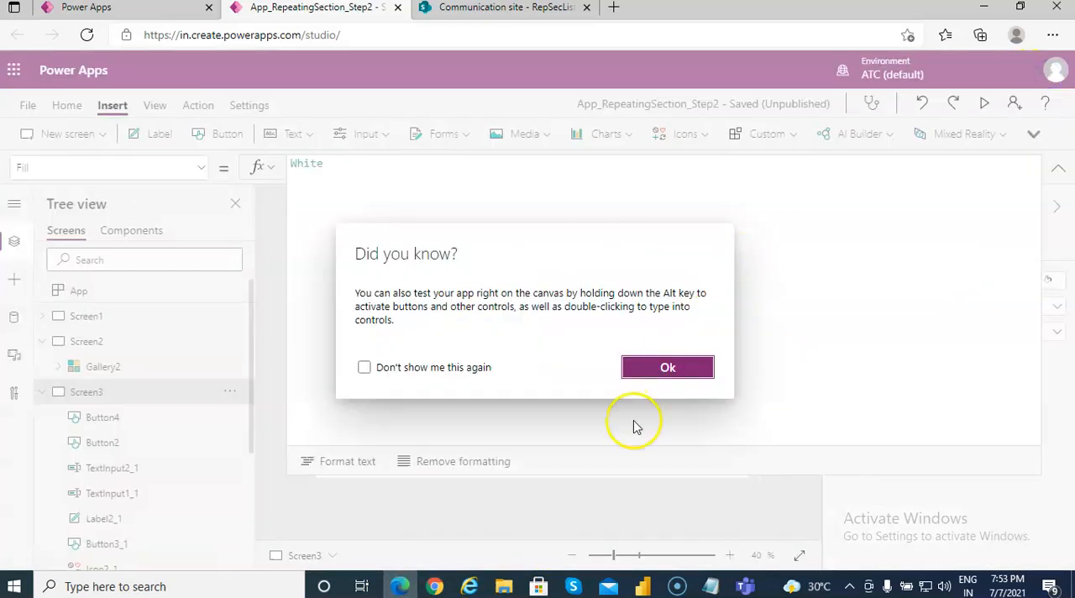
{"action": "left_click", "coordinate": [668, 366]}
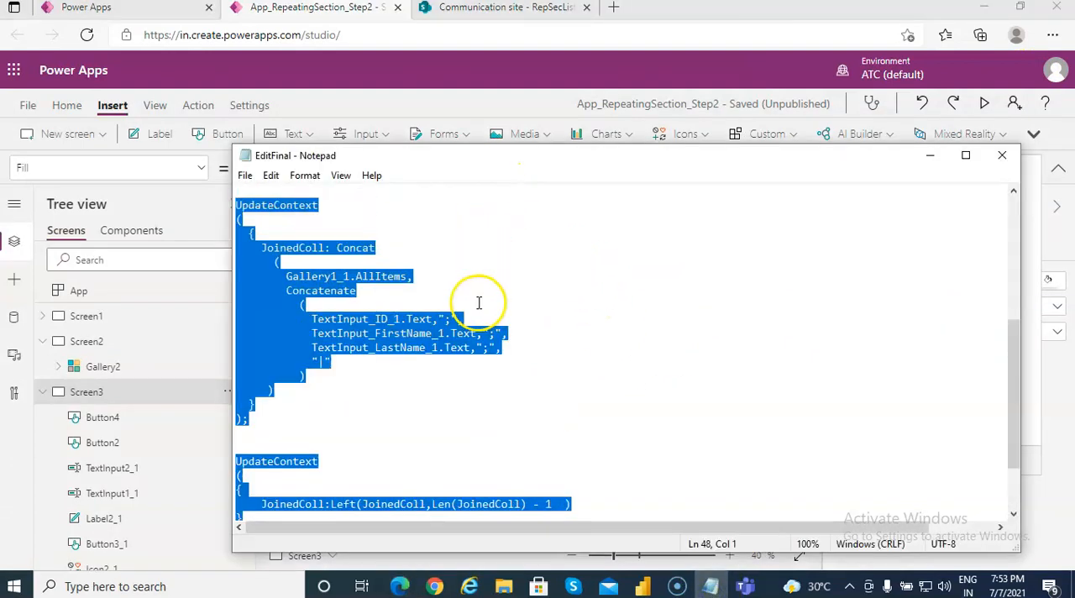
{"action": "scroll", "scroll_direction": "up", "scroll_amount": 3}
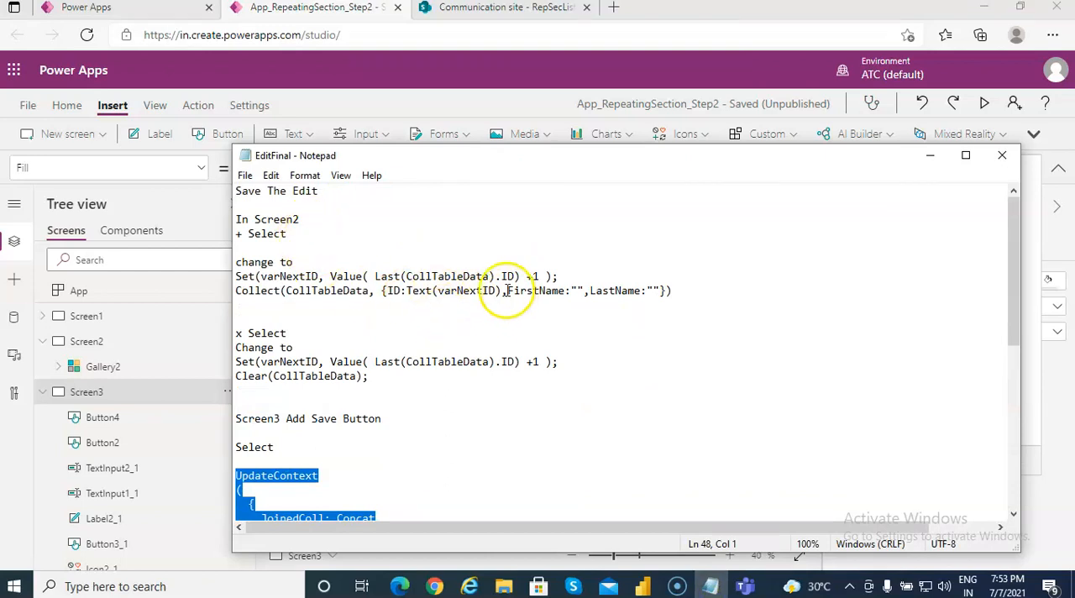
{"action": "mouse_move", "coordinate": [412, 269]}
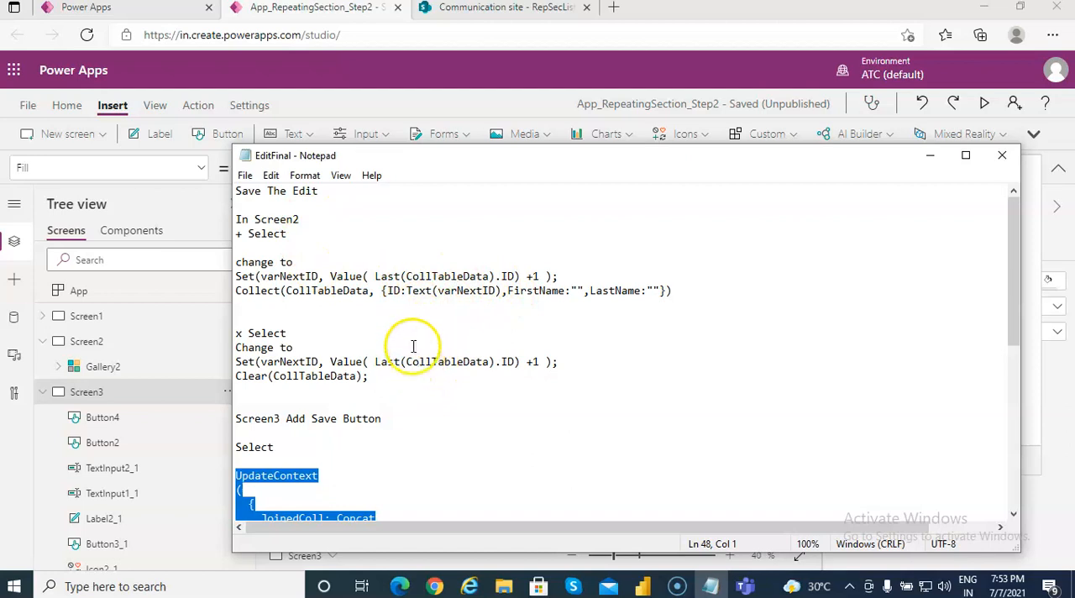
{"action": "scroll", "scroll_direction": "down", "scroll_amount": 3}
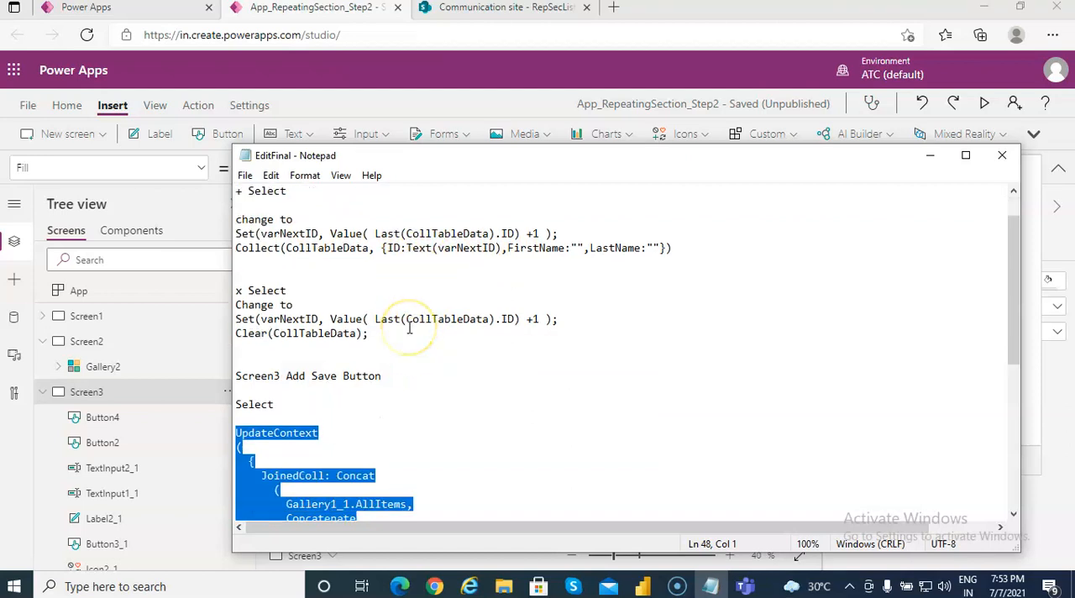
{"action": "scroll", "scroll_direction": "down", "scroll_amount": 3}
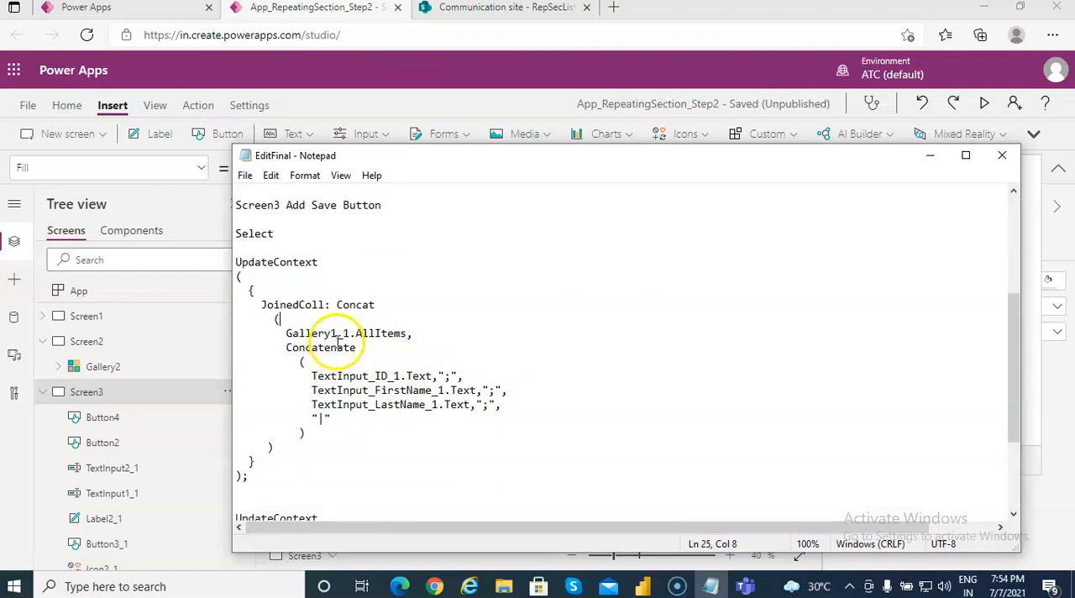
{"action": "mouse_move", "coordinate": [394, 401]}
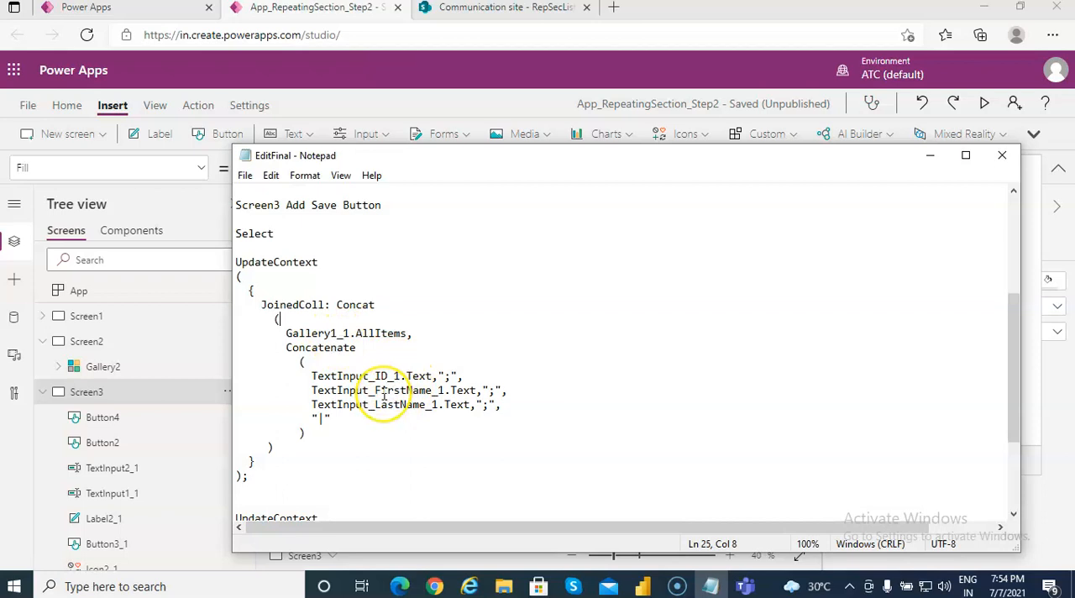
Scroll the notes to the Screen3 Save button's UpdateContext and Patch to RepSecList formulas
{"action": "scroll", "scroll_direction": "down", "scroll_amount": 3}
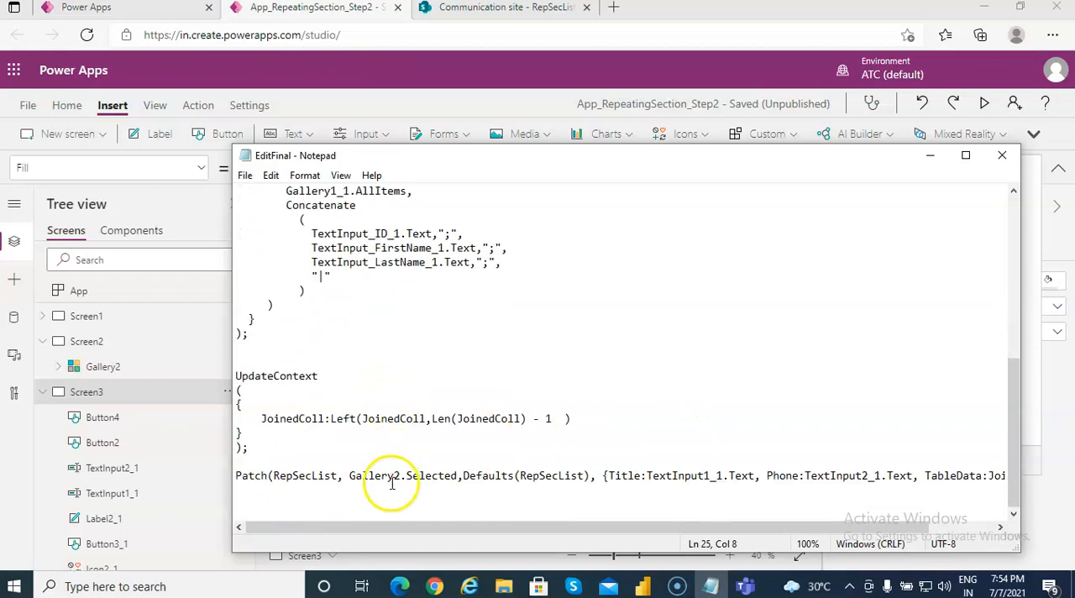
{"action": "mouse_move", "coordinate": [373, 476]}
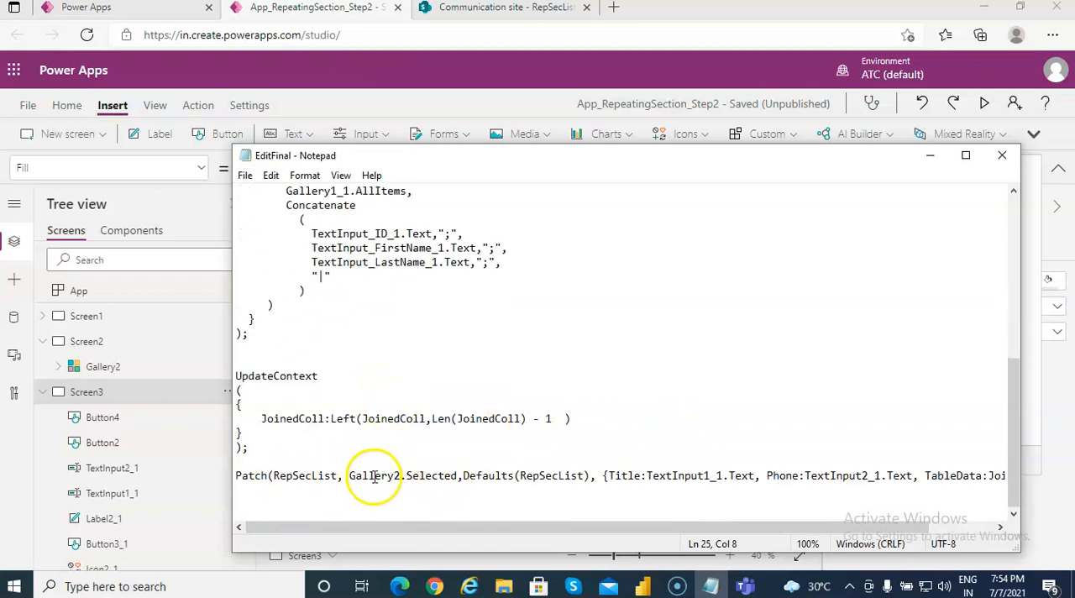
{"action": "left_click", "coordinate": [376, 475]}
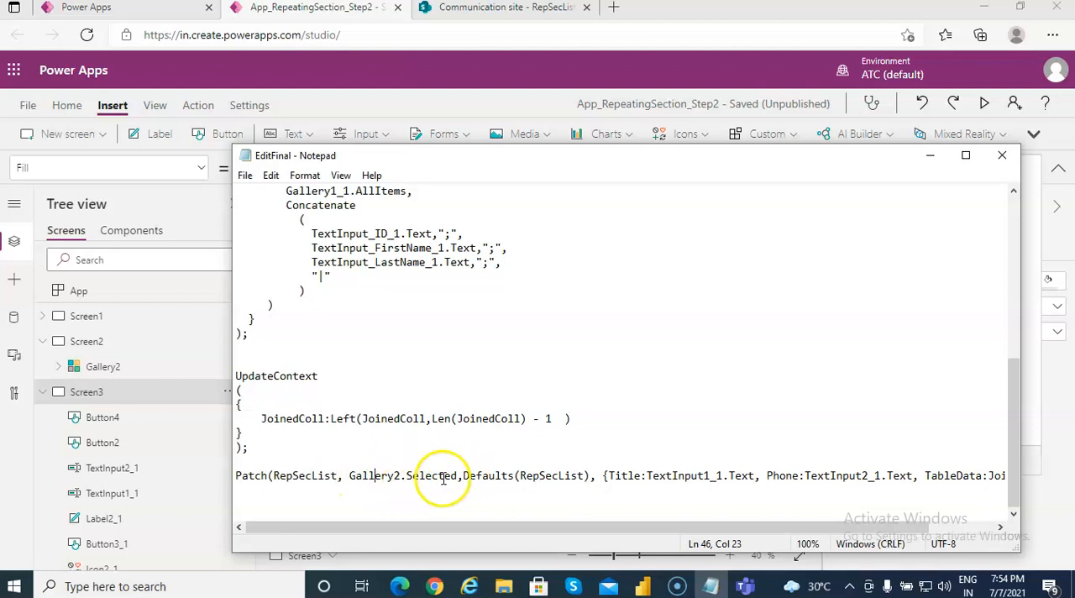
{"action": "mouse_move", "coordinate": [366, 475]}
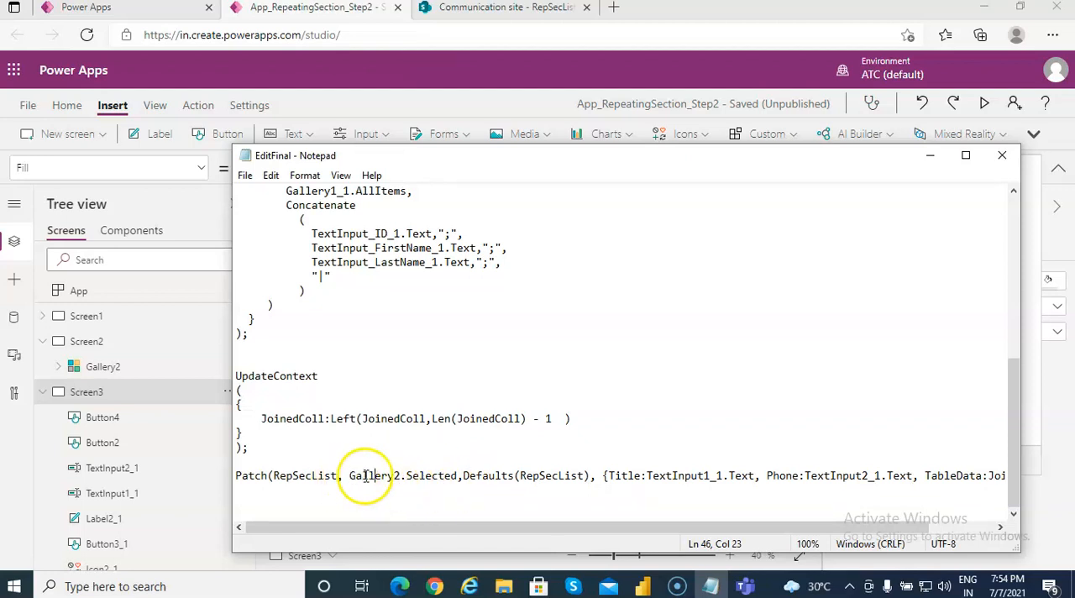
{"action": "mouse_move", "coordinate": [872, 475]}
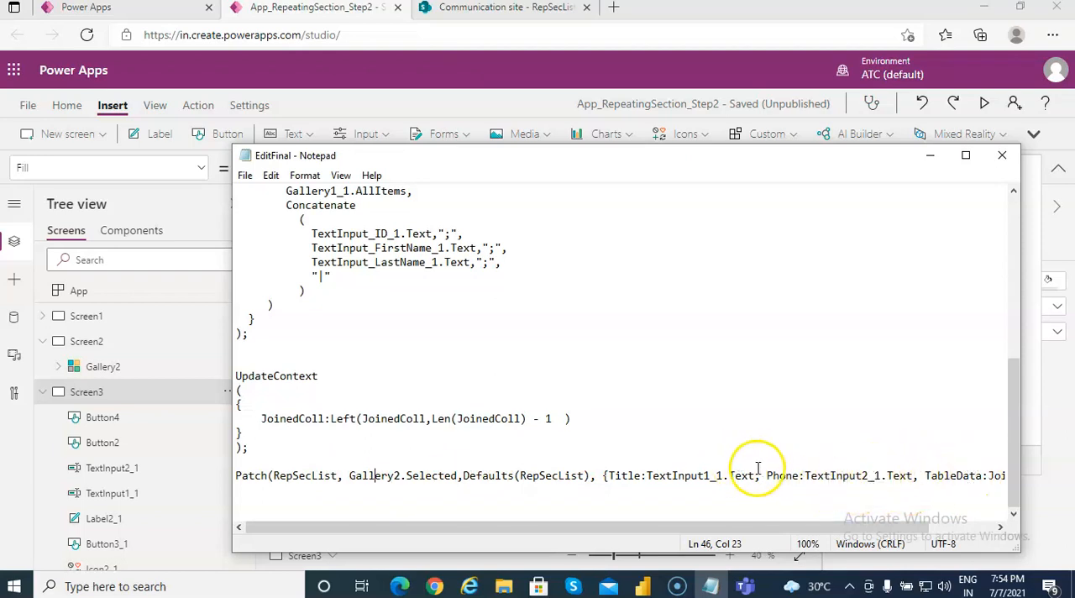
{"action": "scroll", "scroll_direction": "up", "scroll_amount": 3}
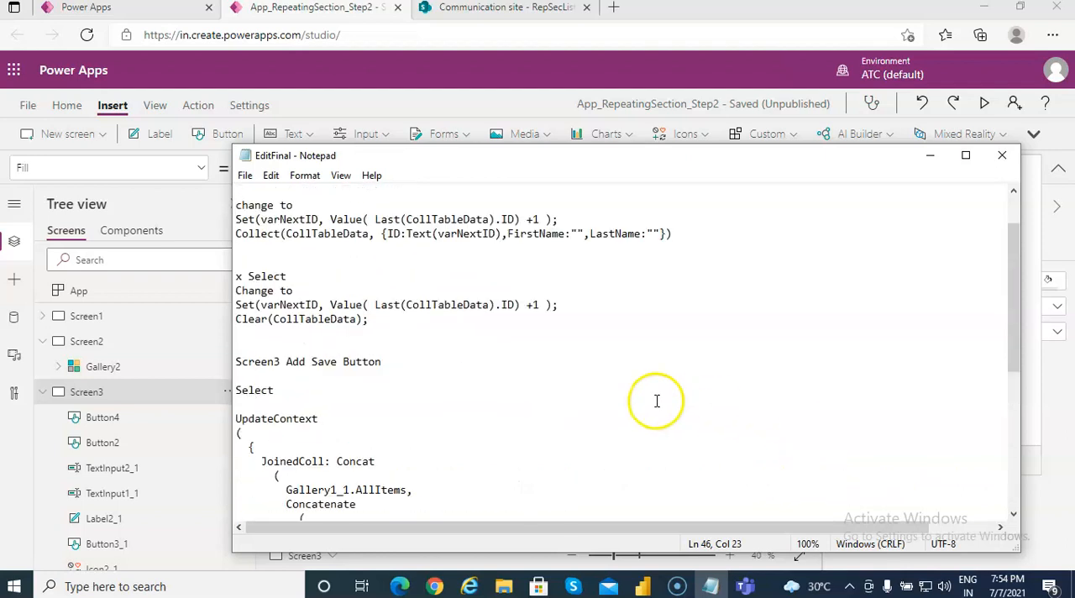
{"action": "scroll", "scroll_direction": "up", "scroll_amount": 3}
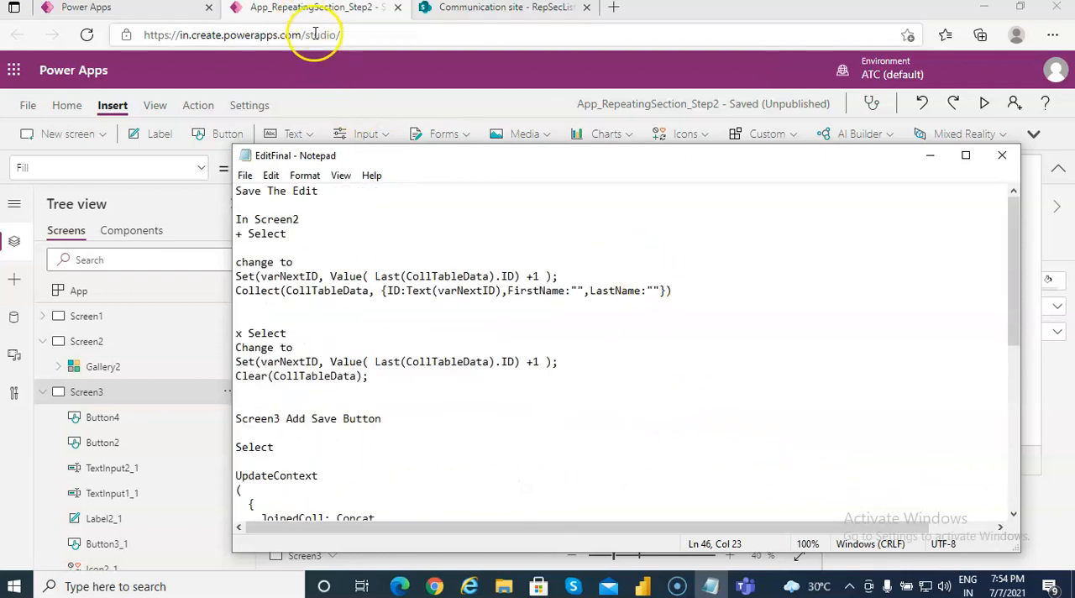